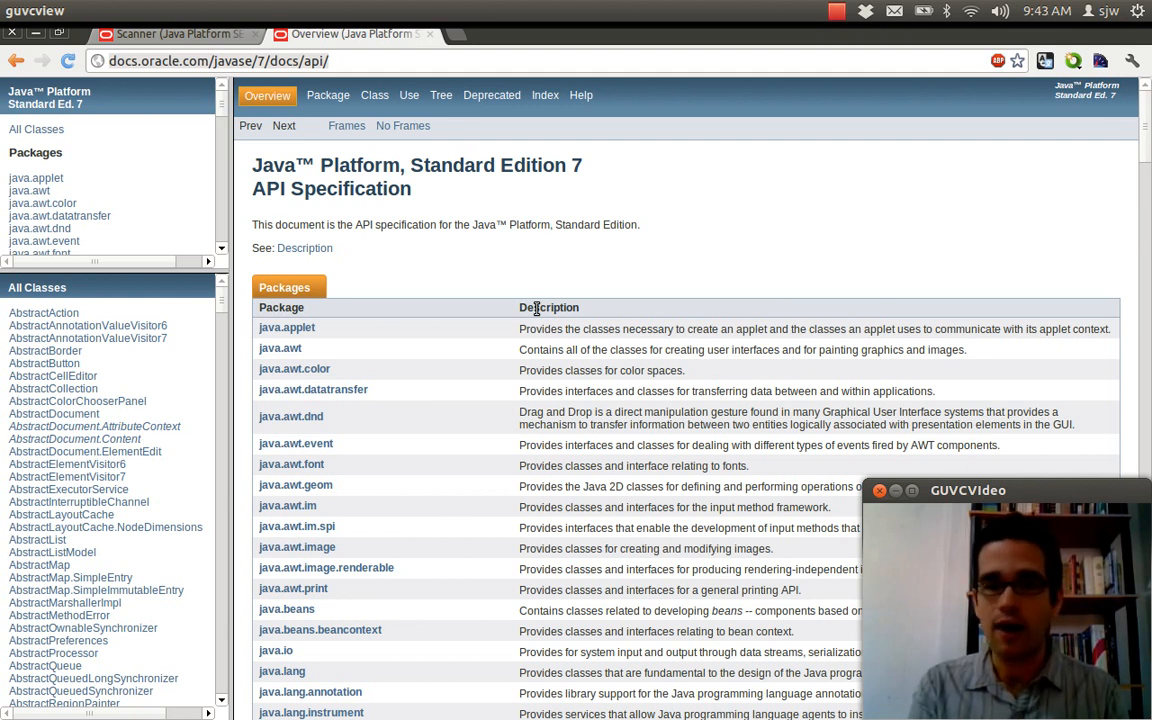
{"action": "mouse_move", "coordinate": [348, 198]}
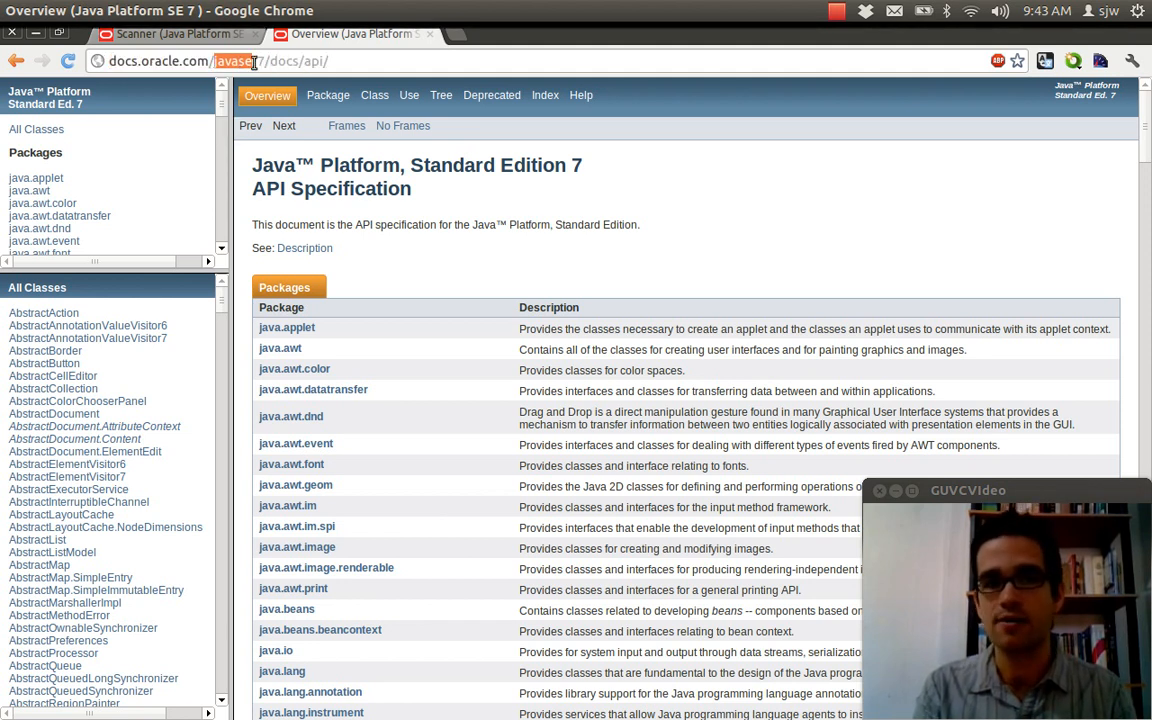
Step: Select the javase part of the documentation address in the omnibox
{"action": "left_click", "coordinate": [296, 60]}
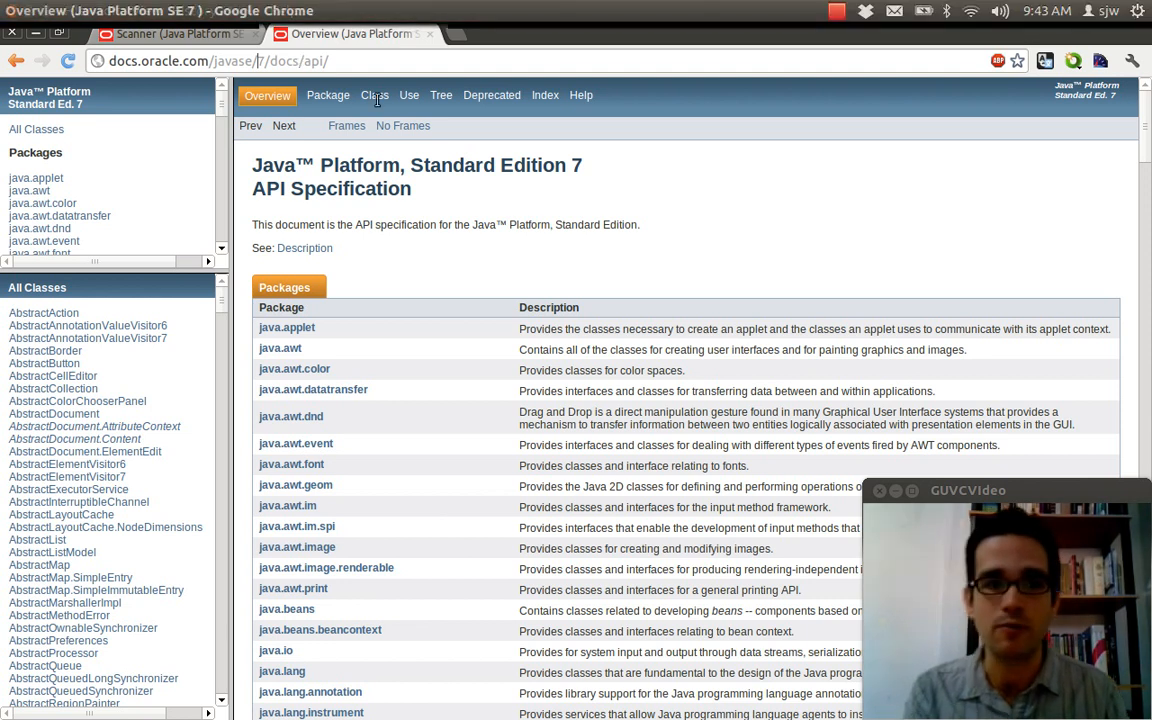
{"action": "mouse_move", "coordinate": [404, 124]}
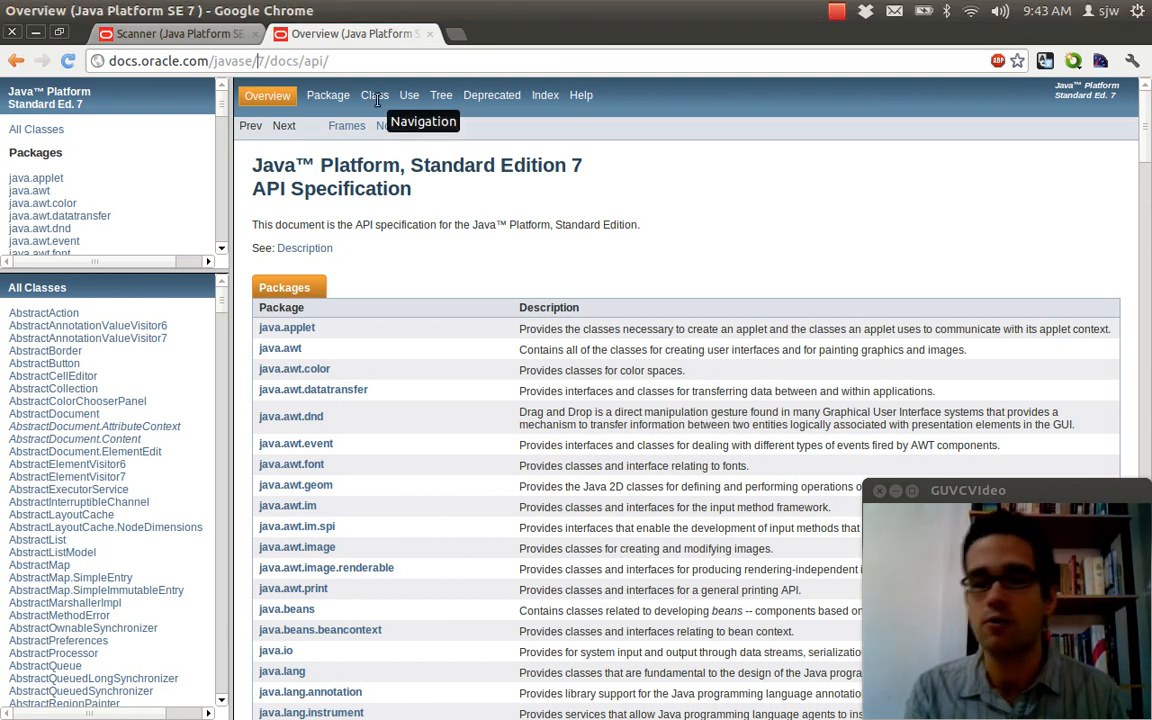
{"action": "mouse_move", "coordinate": [760, 338]}
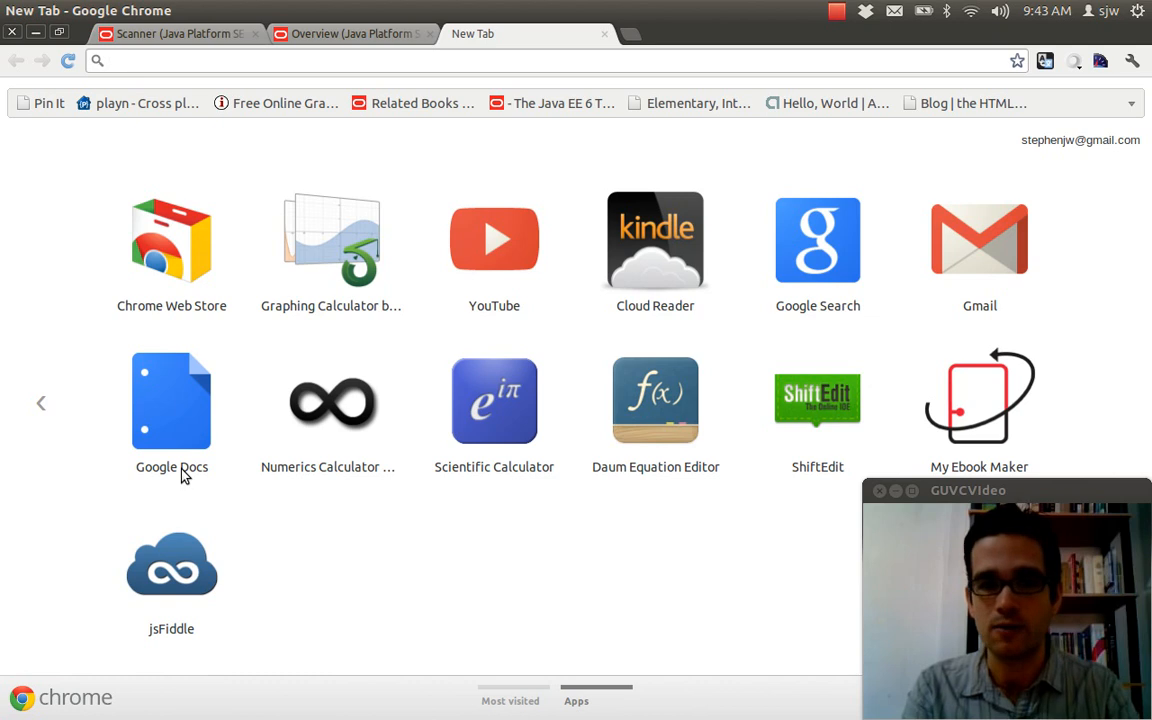
Step: Search 'oracle java tutorial' and open the Oracle Technology Network for Java Developers result
{"action": "type", "text": "java/javase/overview/index.html"}
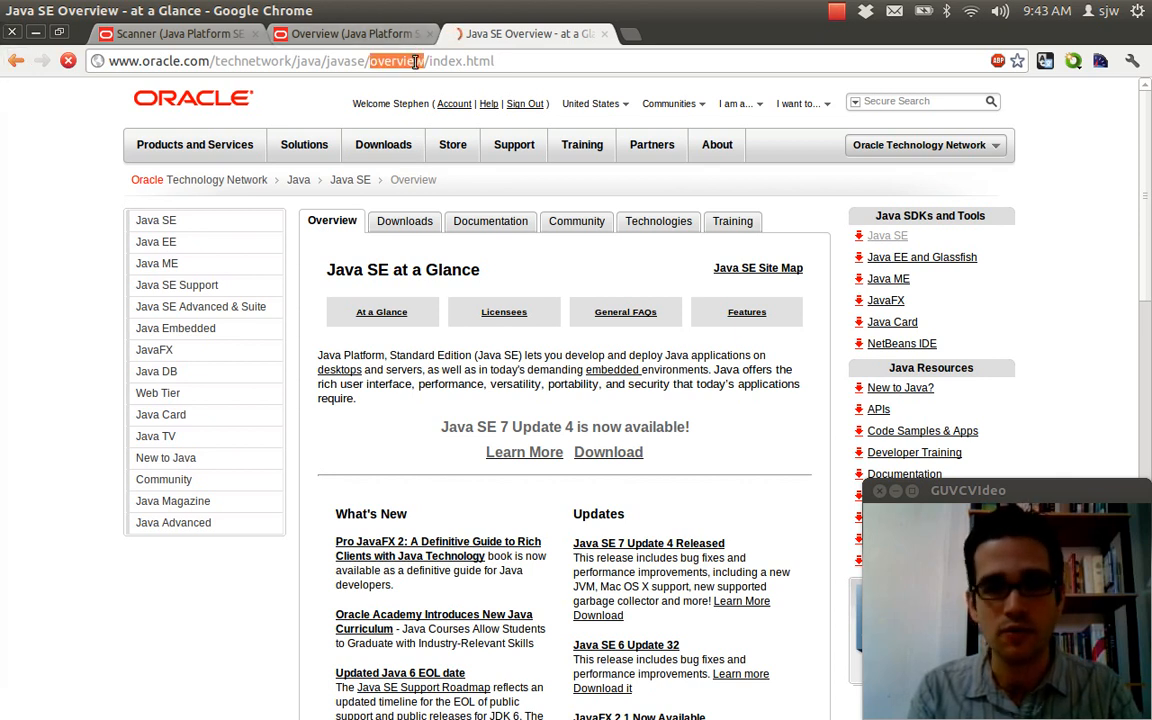
{"action": "type", "text": "oracl"}
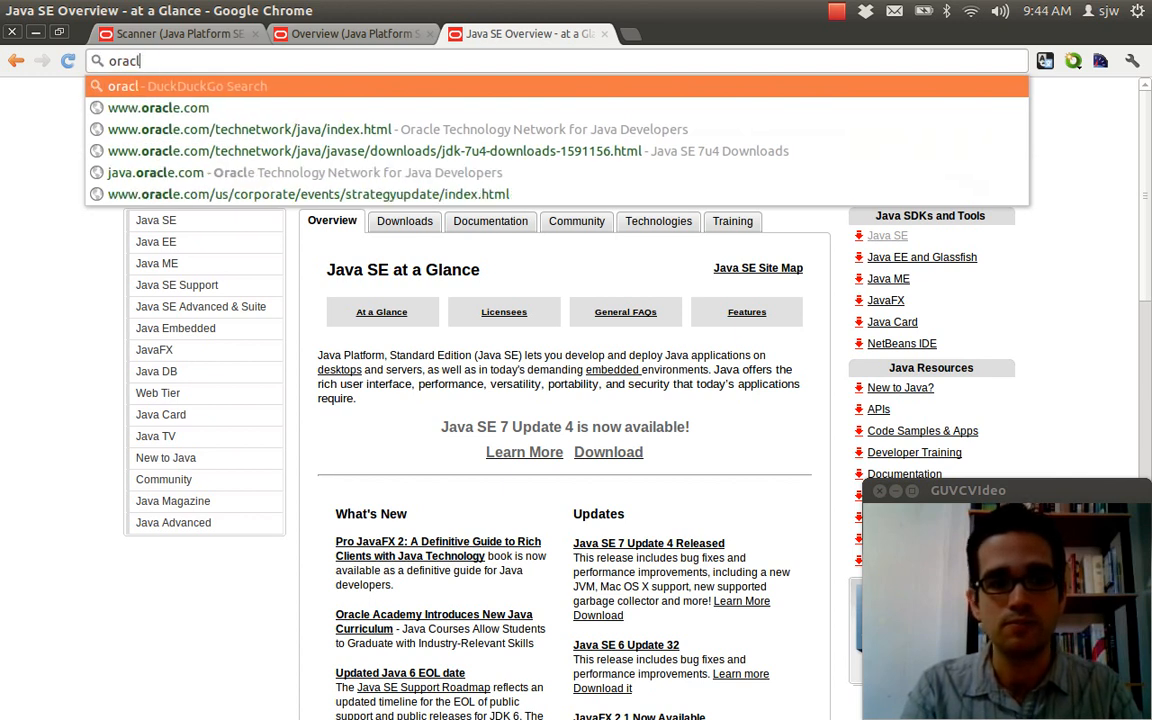
{"action": "type", "text": "e"}
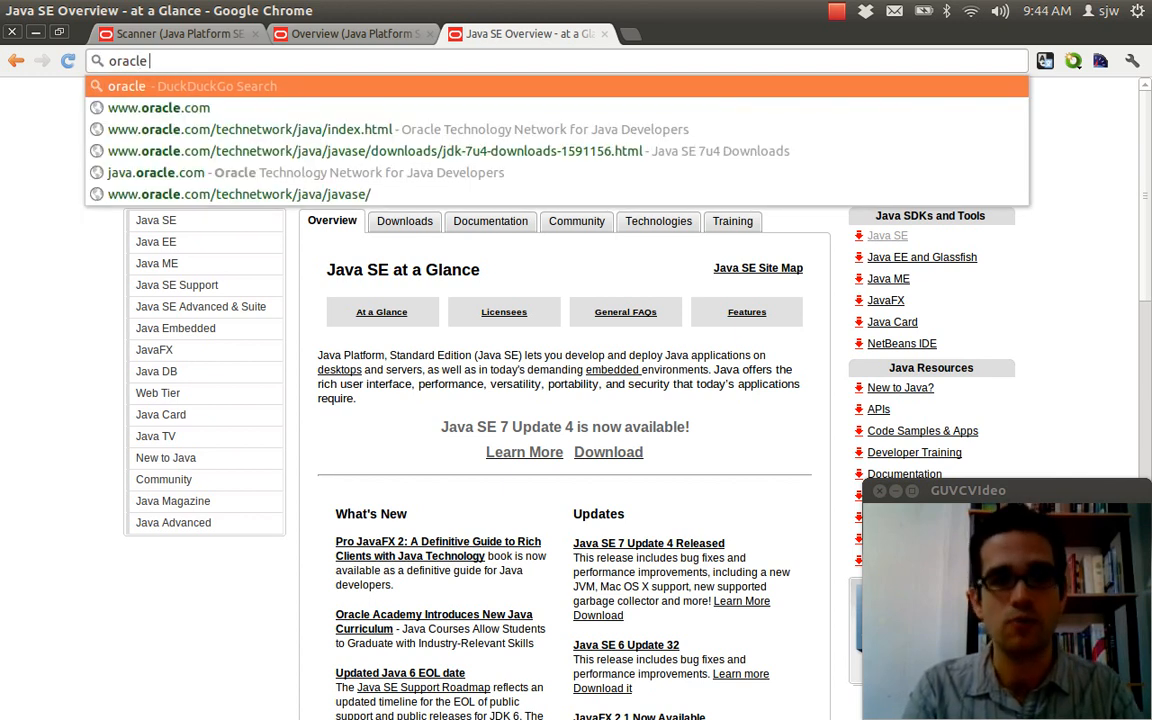
{"action": "type", "text": "java tutor"}
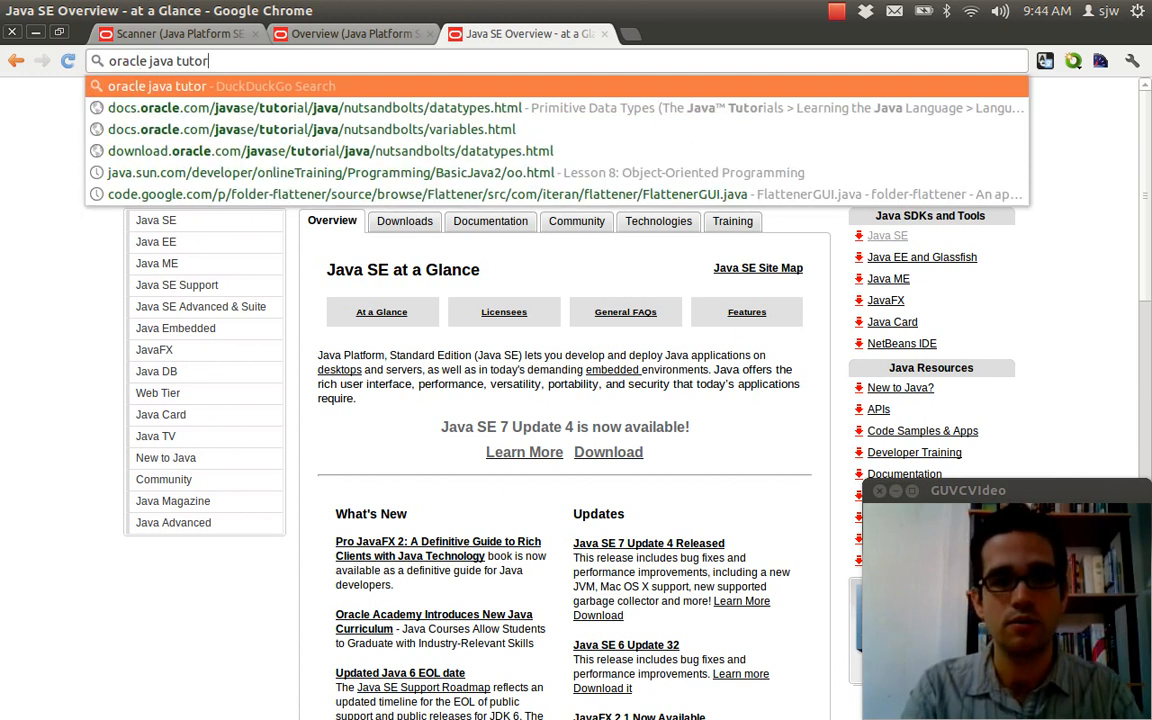
{"action": "key", "text": "Return"}
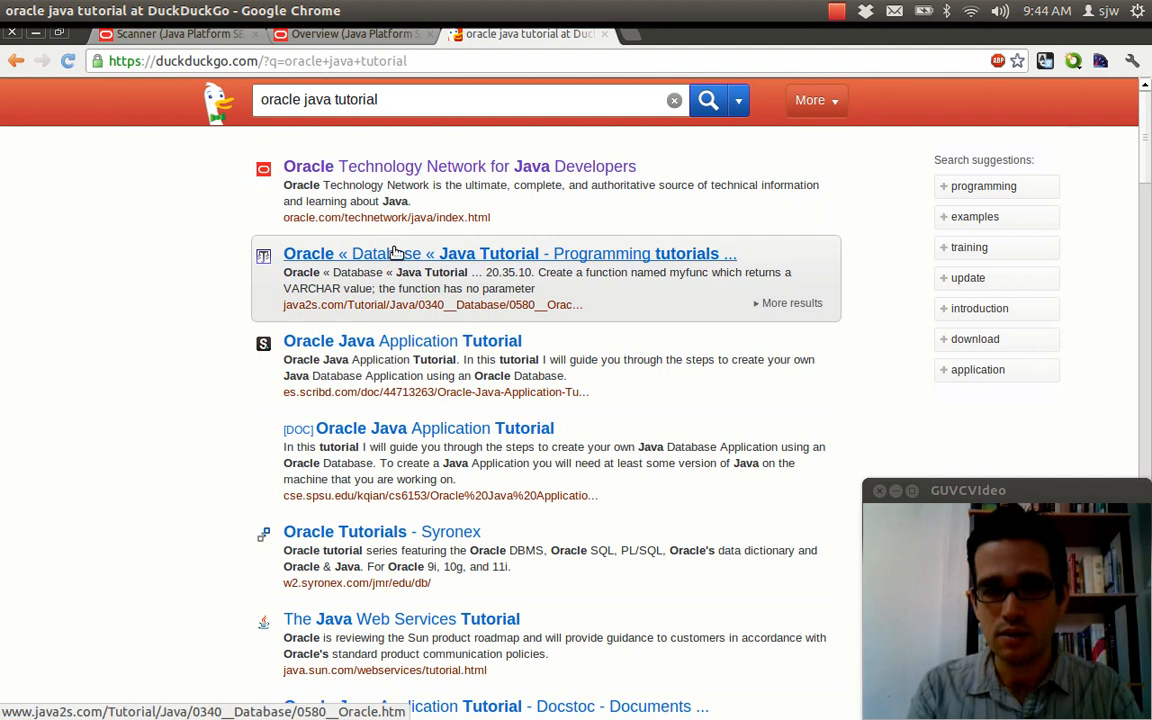
{"action": "left_click", "coordinate": [458, 166]}
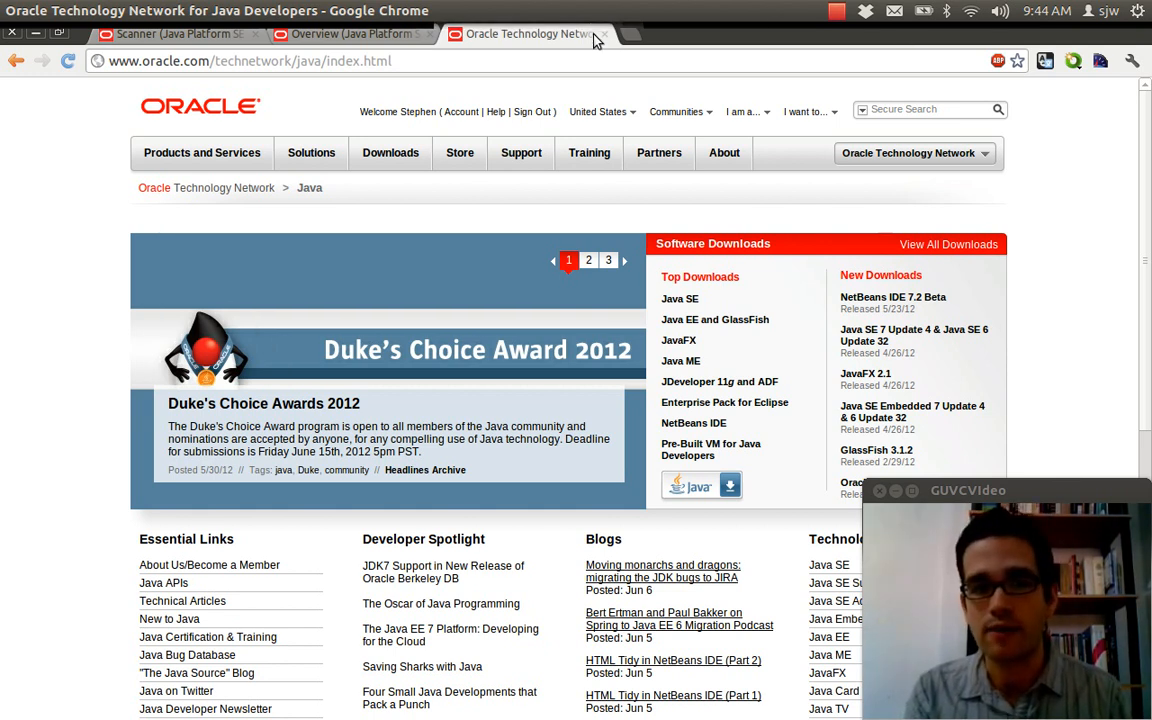
{"action": "mouse_move", "coordinate": [602, 38]}
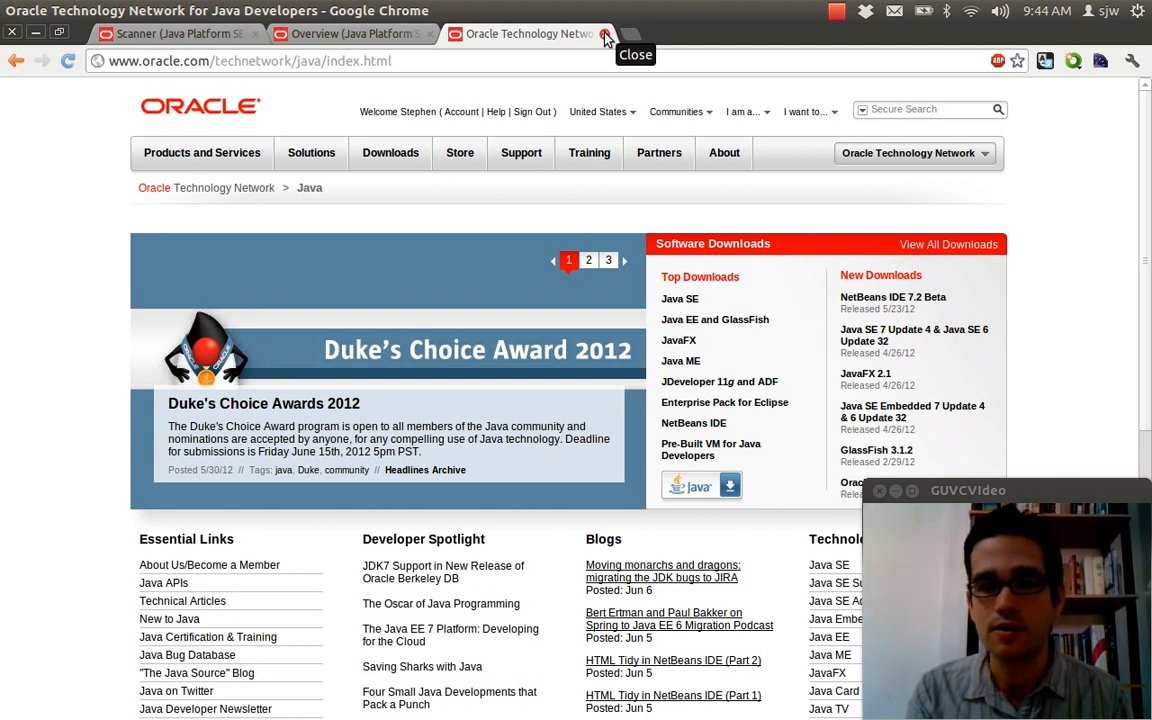
Step: Close the Oracle Technology Network tab, returning to the Java SE 7 API tab
{"action": "left_click", "coordinate": [608, 32]}
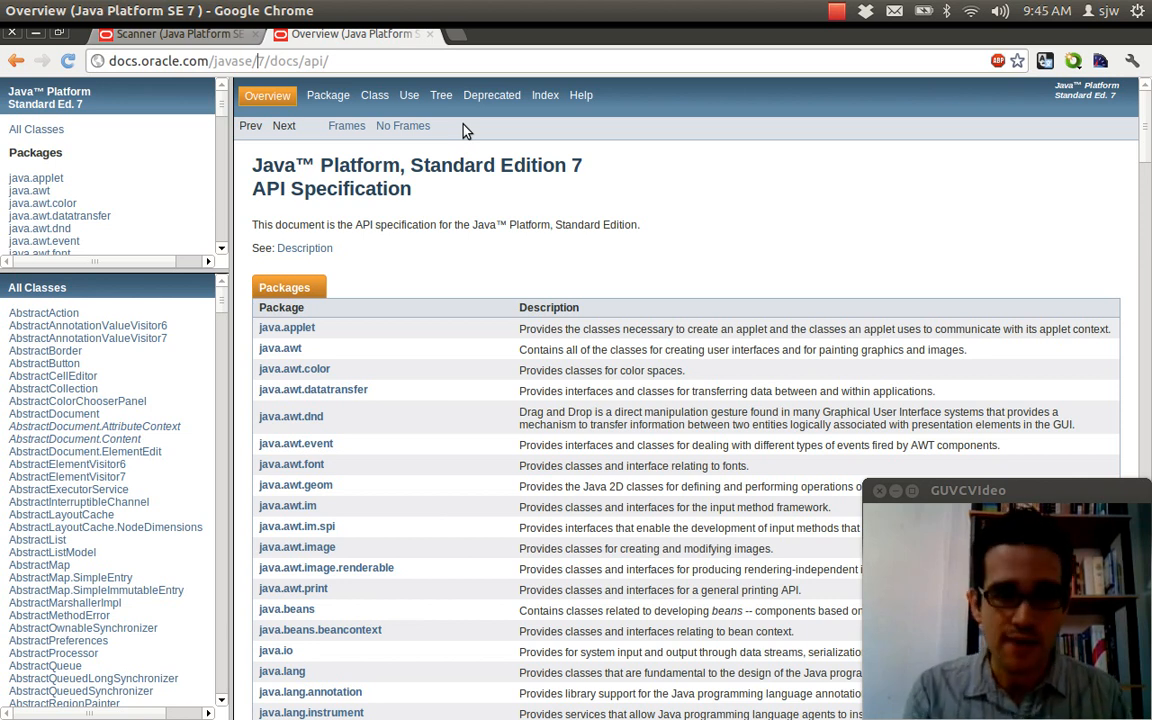
{"action": "mouse_move", "coordinate": [180, 34]}
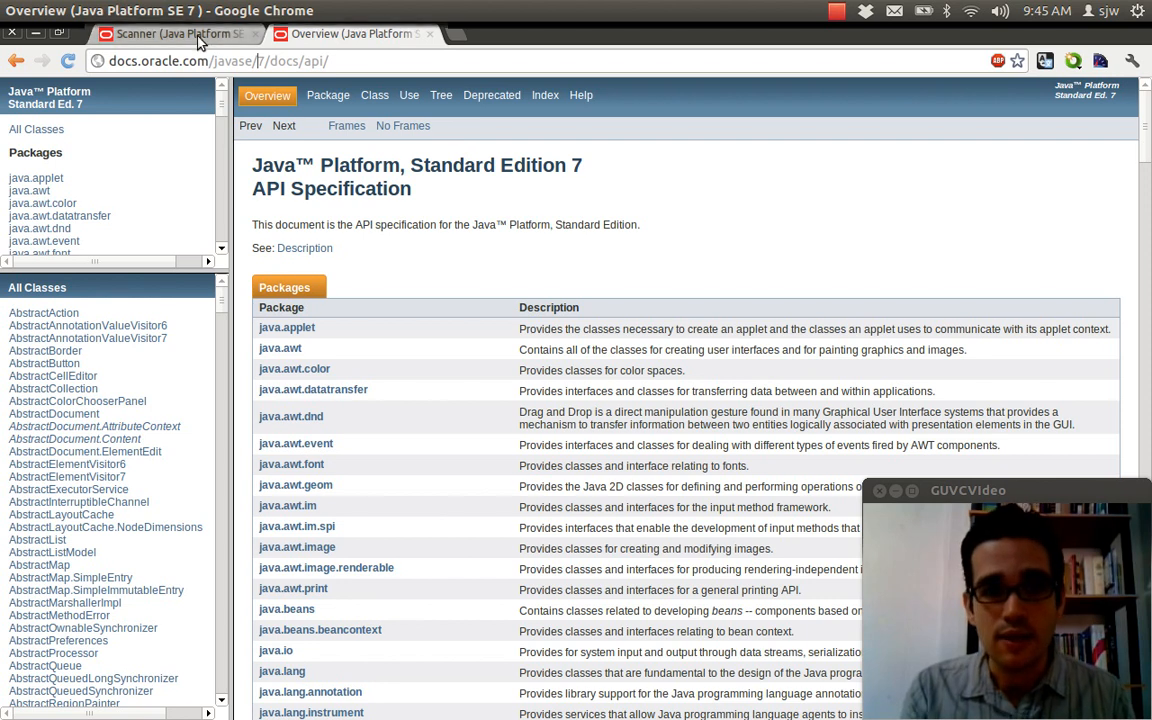
Step: Switch to the Scanner class documentation tab and read through it
{"action": "left_click", "coordinate": [180, 32]}
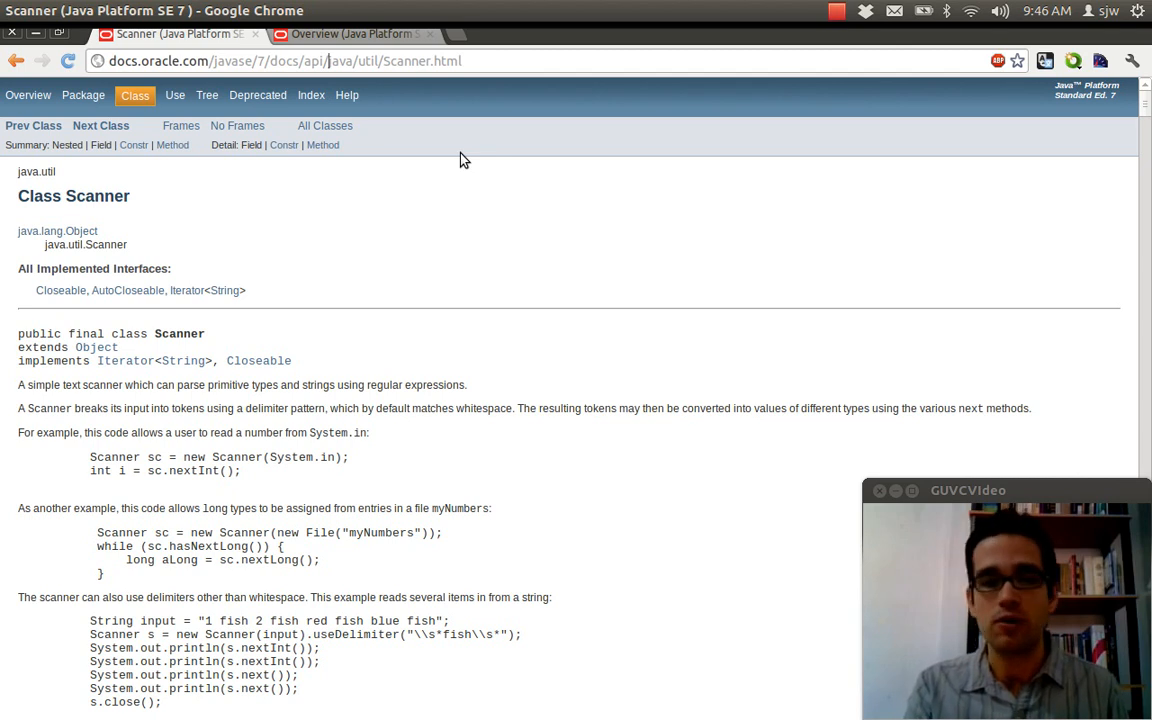
{"action": "mouse_move", "coordinate": [410, 550]}
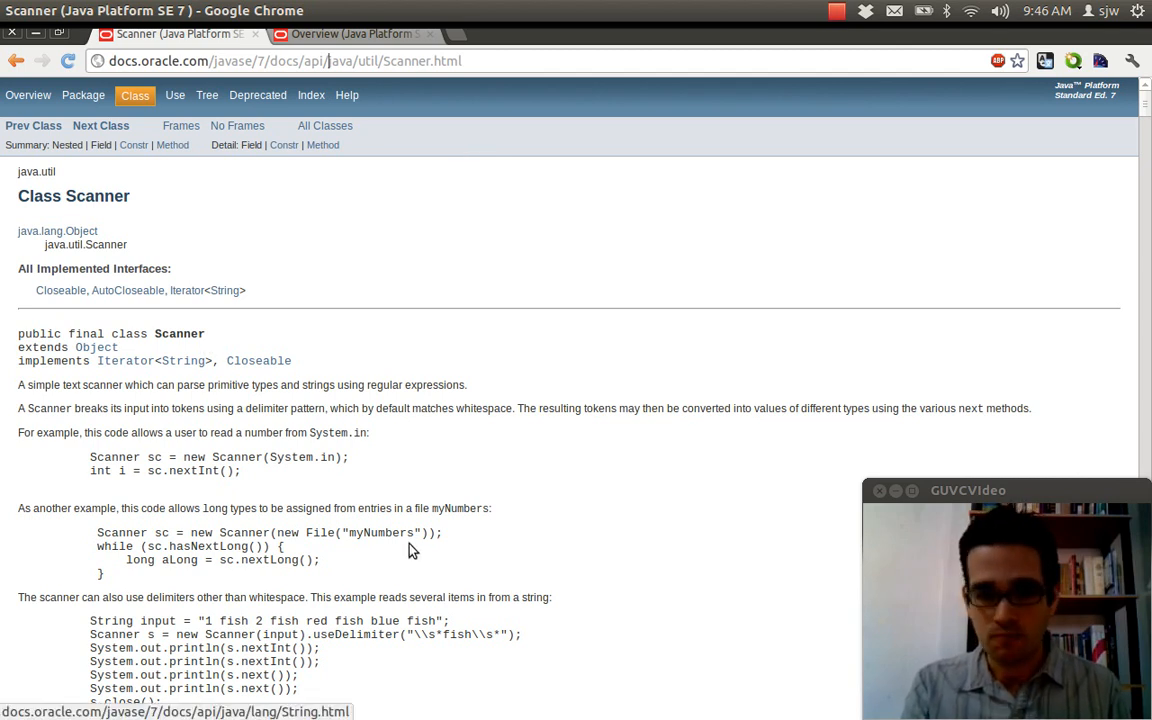
{"action": "mouse_move", "coordinate": [490, 446]}
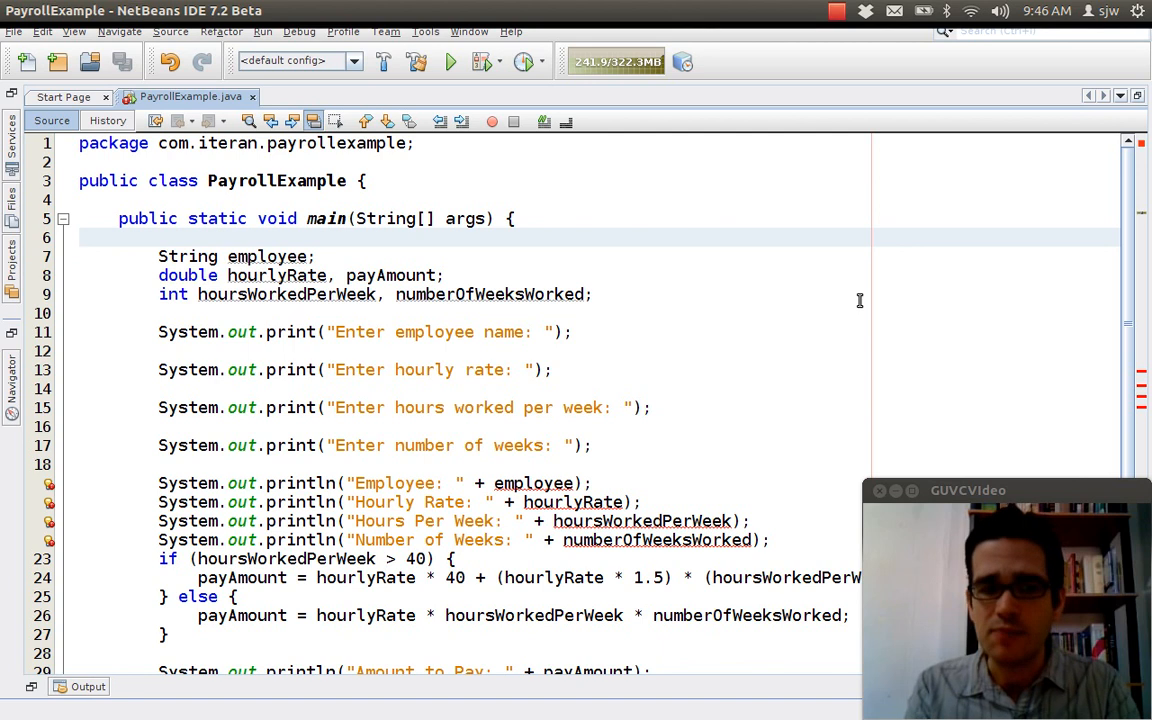
{"action": "left_click", "coordinate": [160, 256]}
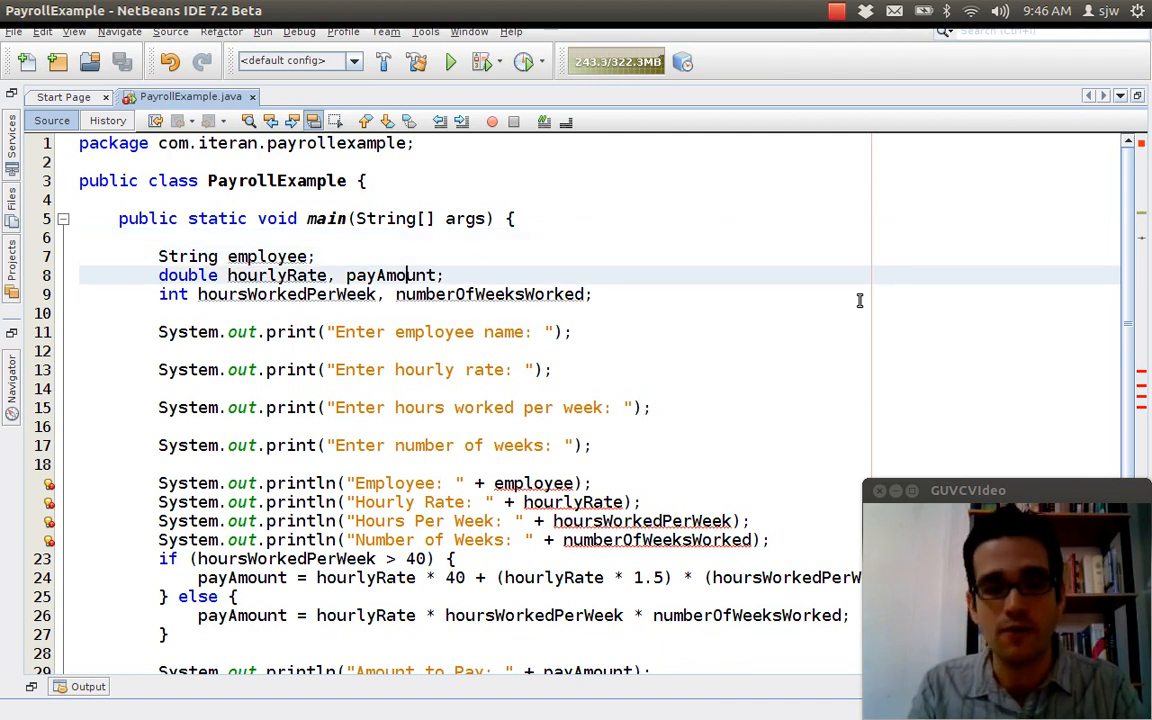
{"action": "double_click", "coordinate": [276, 276]}
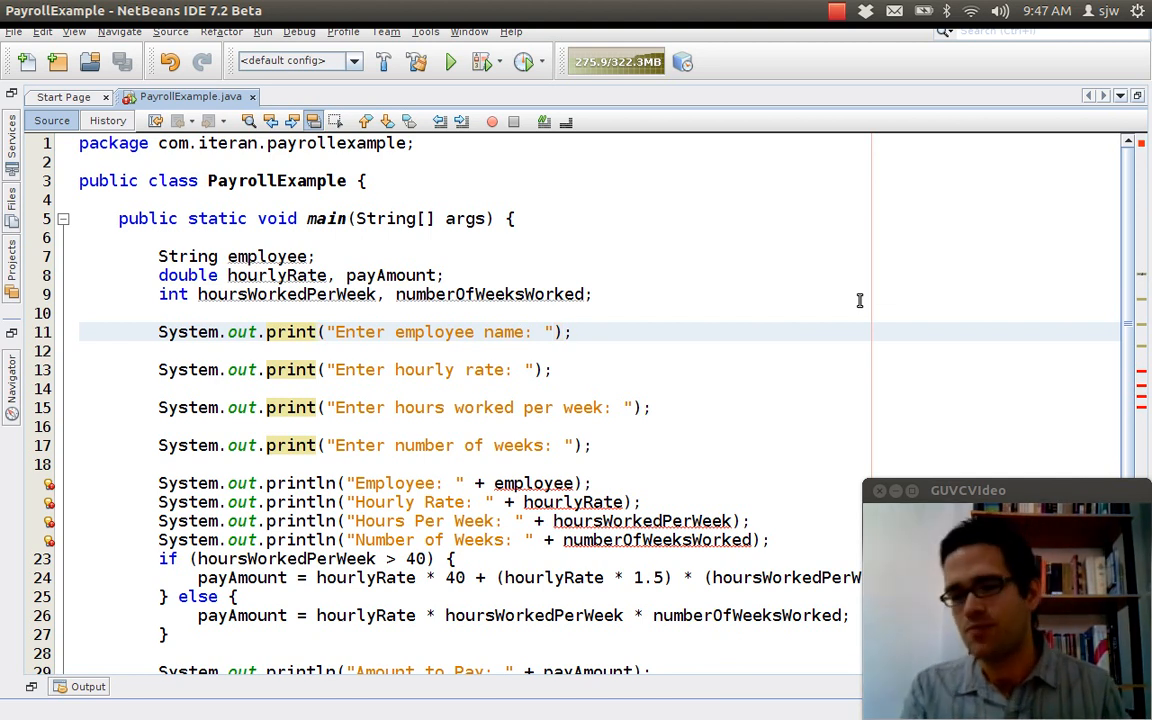
{"action": "left_click", "coordinate": [572, 332]}
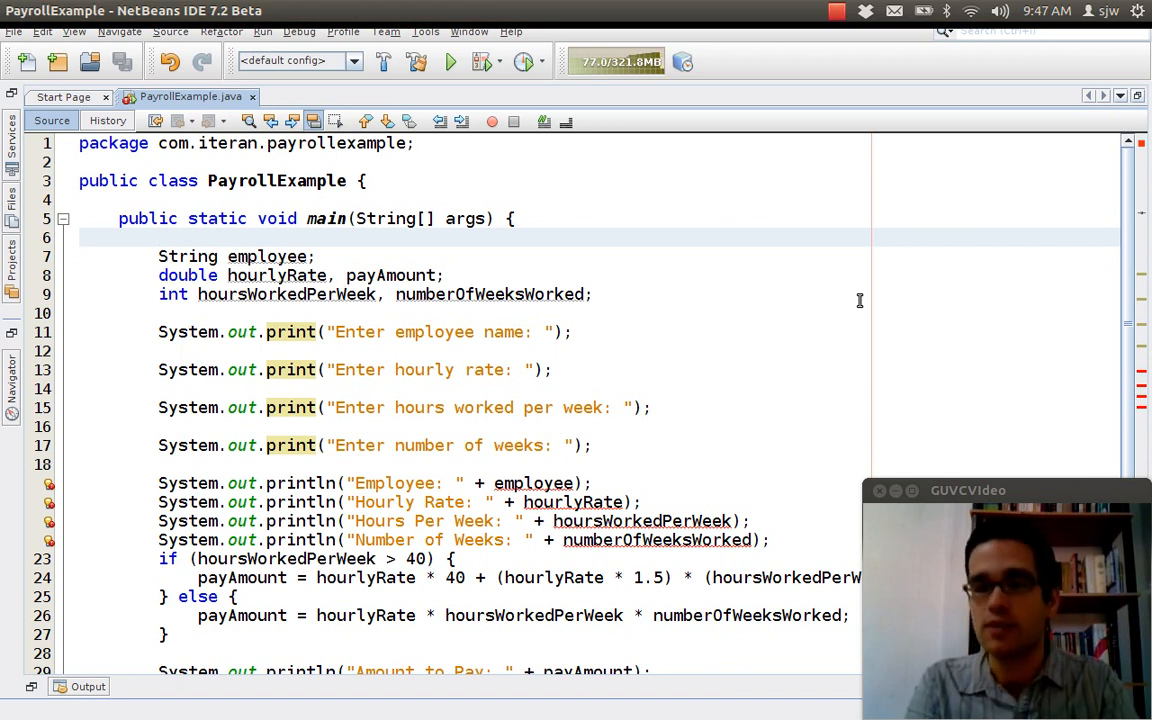
{"action": "left_click", "coordinate": [160, 236]}
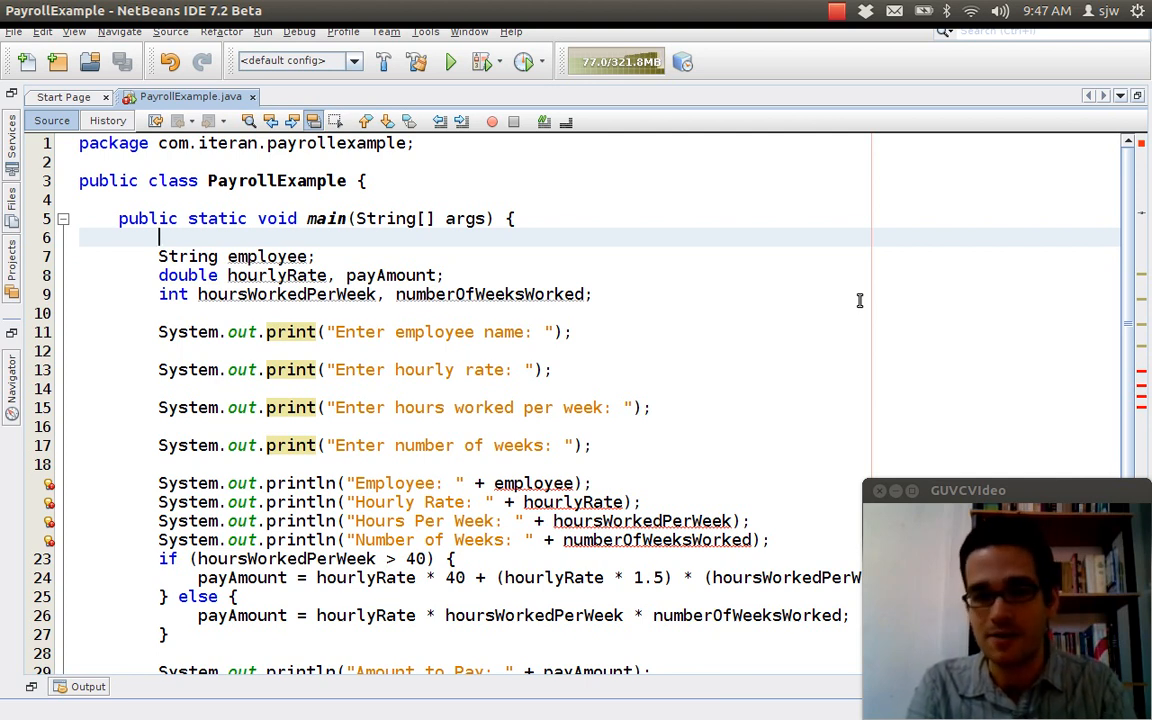
Step: Declare Scanner in = new Scanner(System.in) at the start of main
{"action": "type", "text": "Scanner in"}
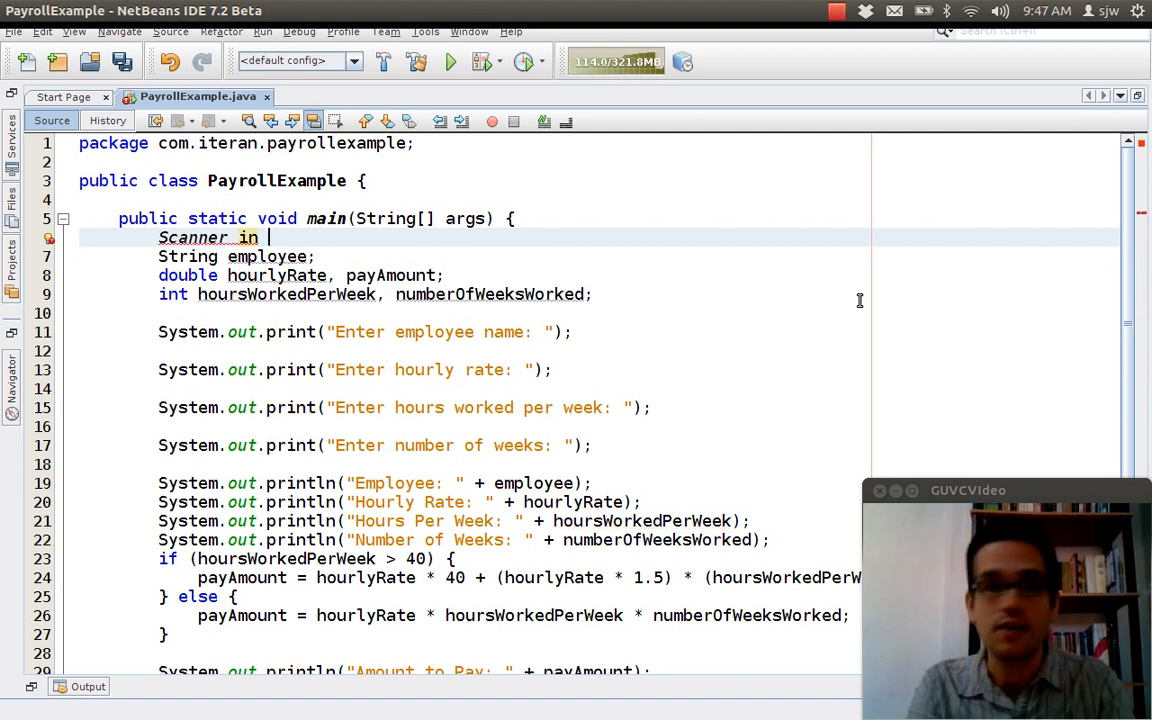
{"action": "type", "text": "="}
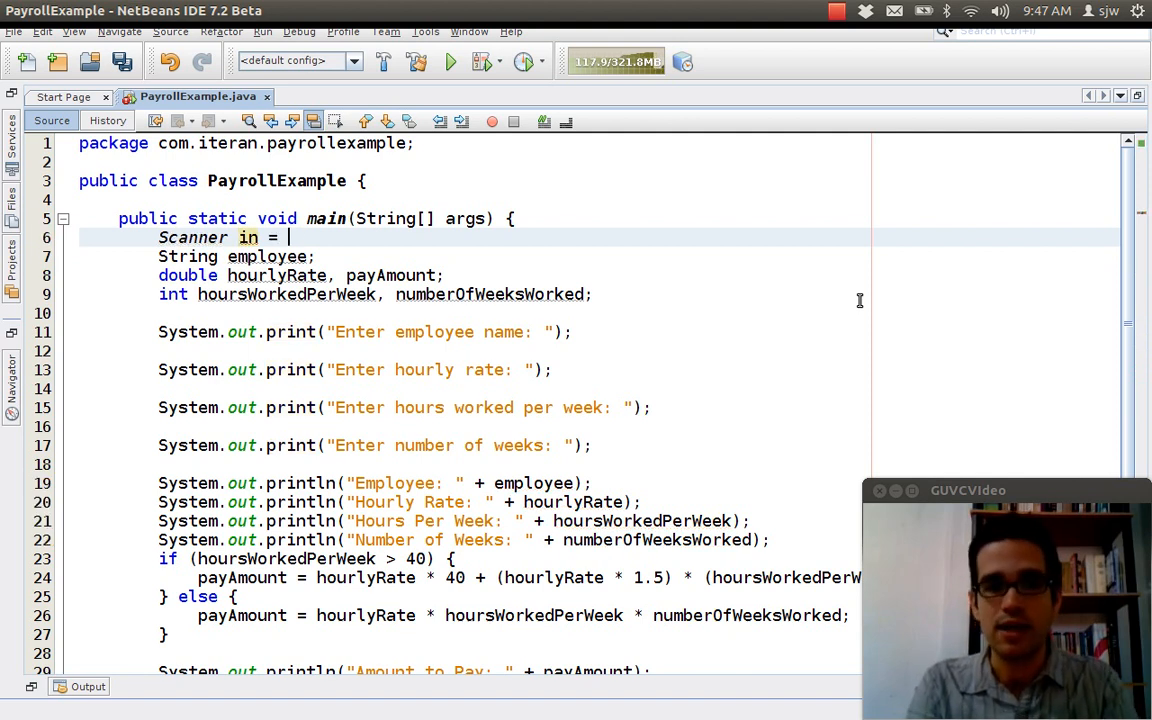
{"action": "type", "text": "new Scanner"}
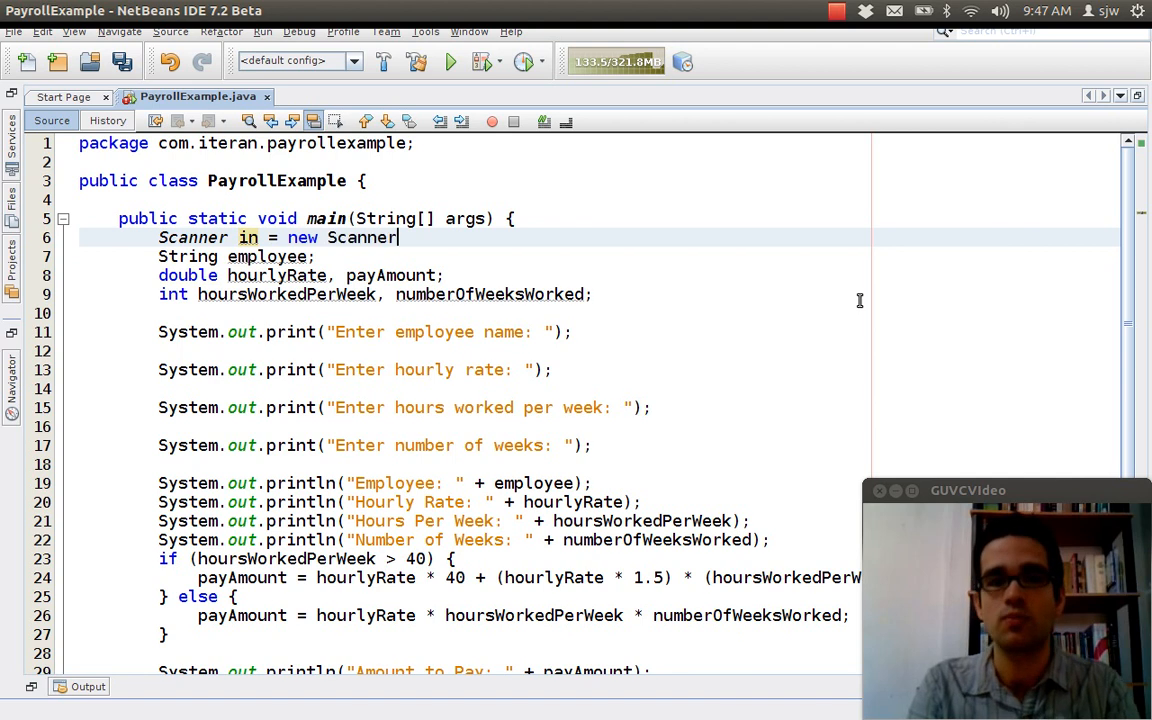
{"action": "type", "text": "(System)"}
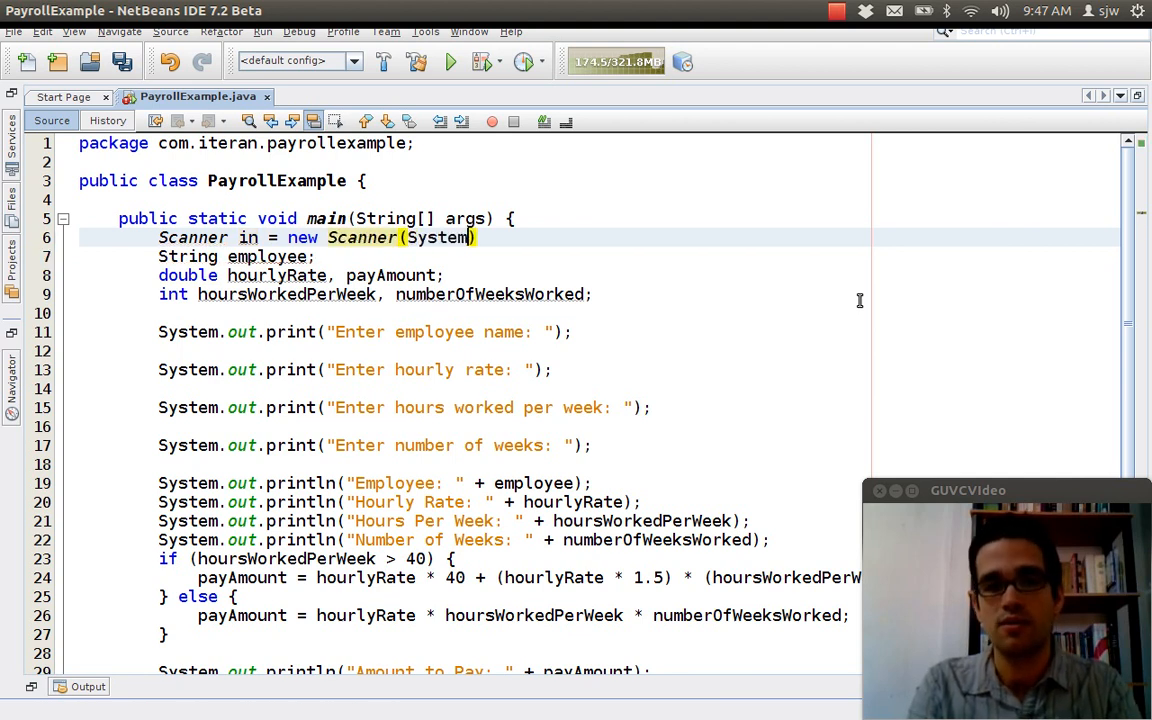
{"action": "type", "text": ".in"}
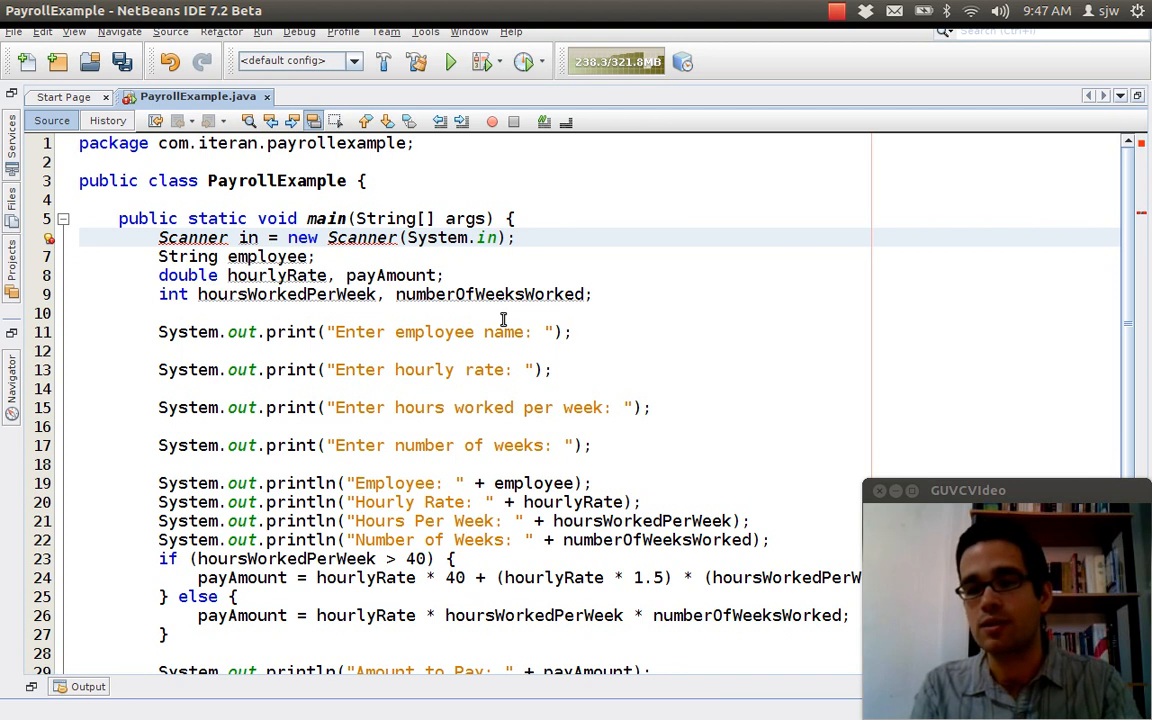
Step: Place the cursor after the package declaration to add a blank line for an import
{"action": "left_click", "coordinate": [514, 236]}
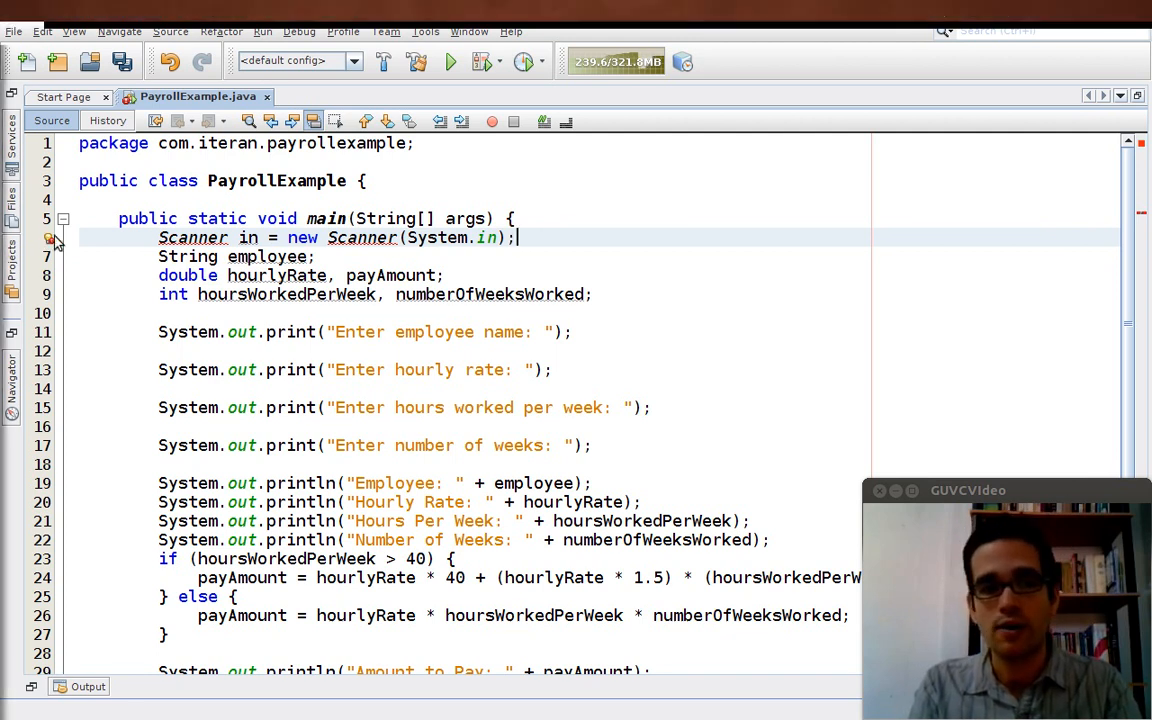
{"action": "left_click", "coordinate": [12, 264]}
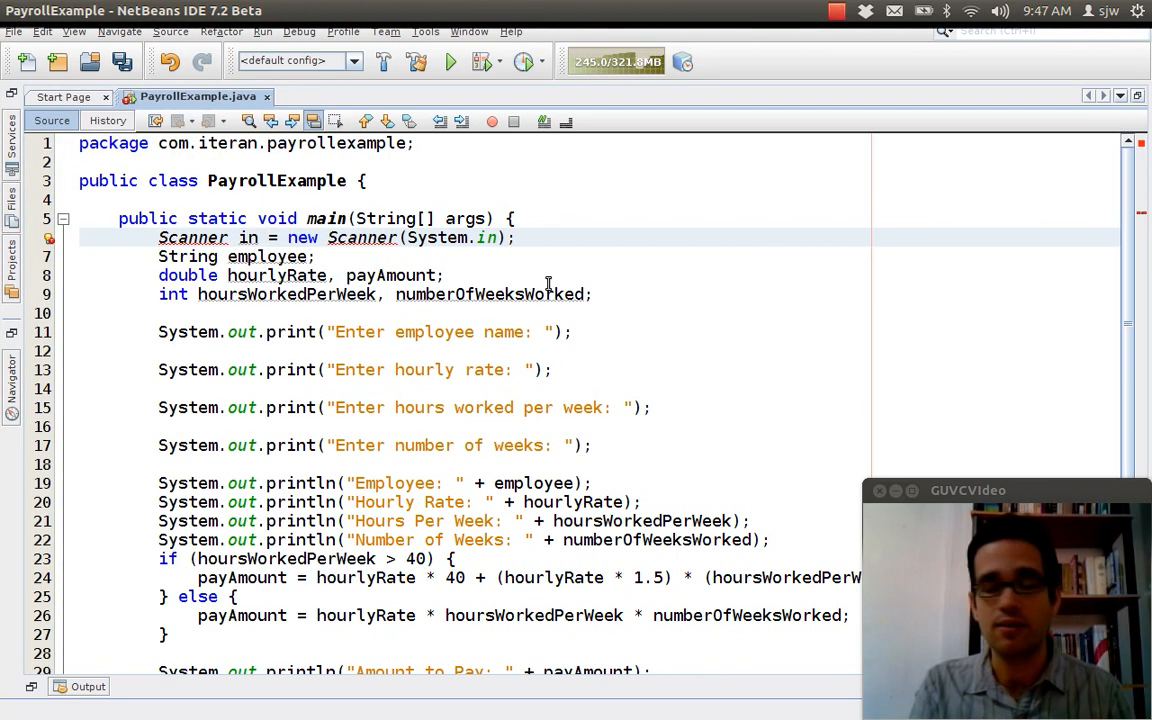
{"action": "left_click", "coordinate": [516, 236]}
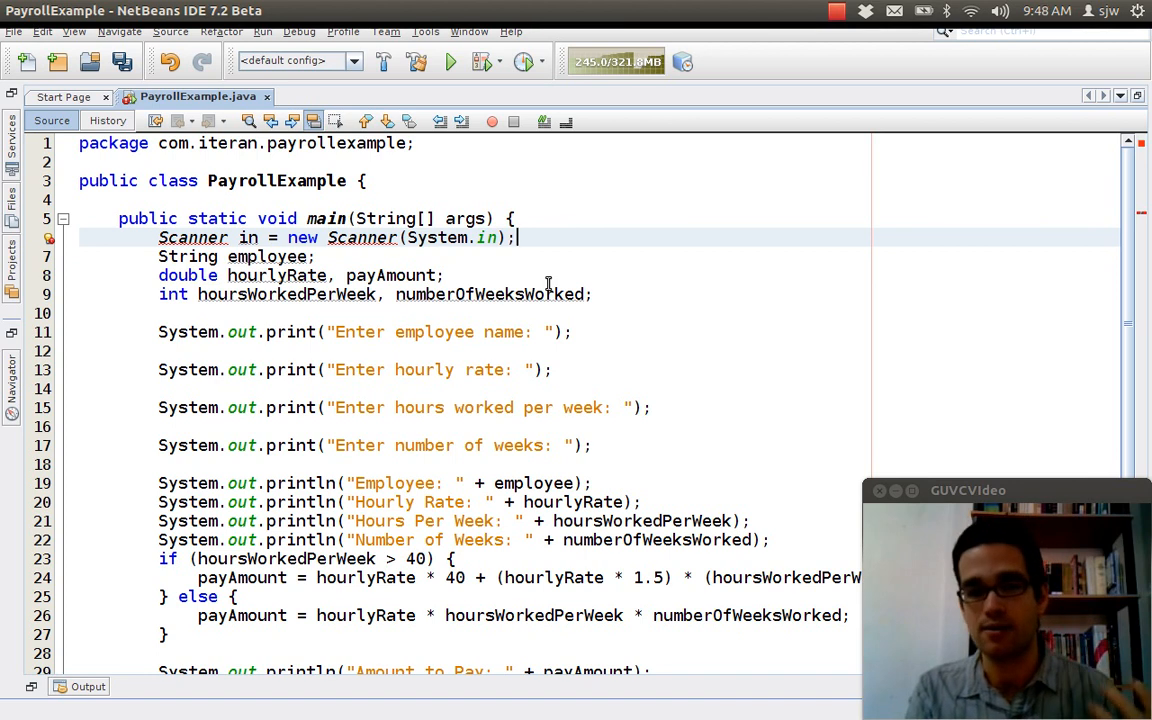
{"action": "mouse_move", "coordinate": [192, 236]}
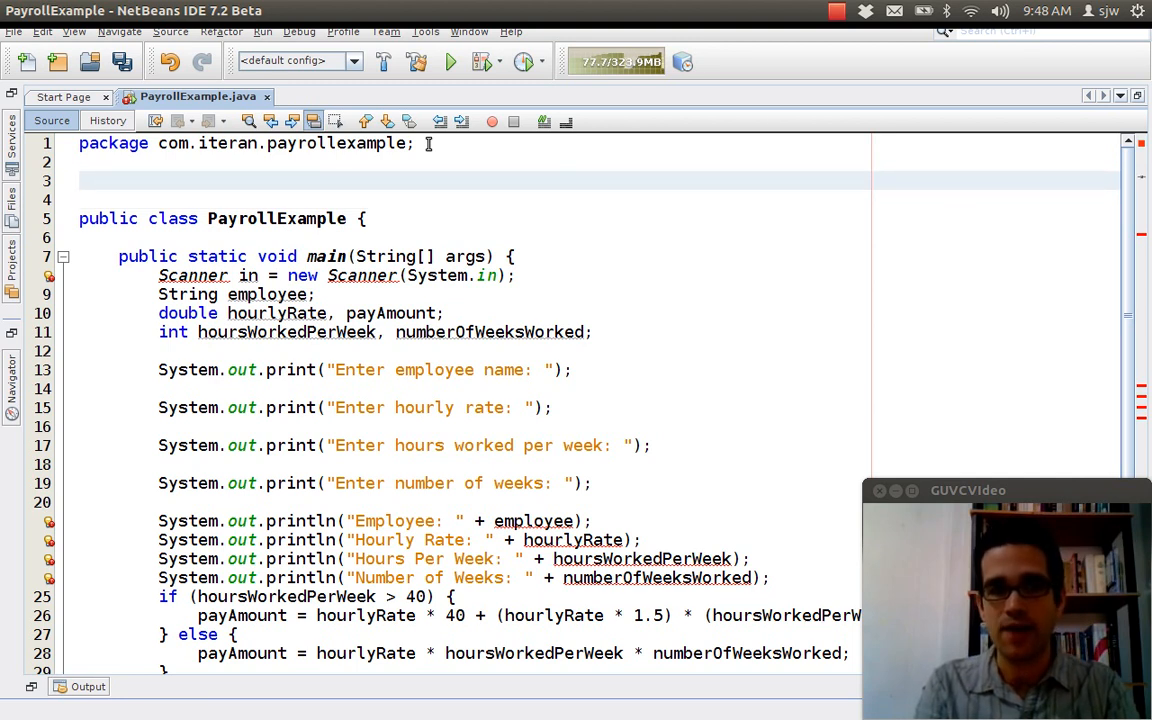
Step: Add import java.util.Scanner; below the package declaration
{"action": "type", "text": "im"}
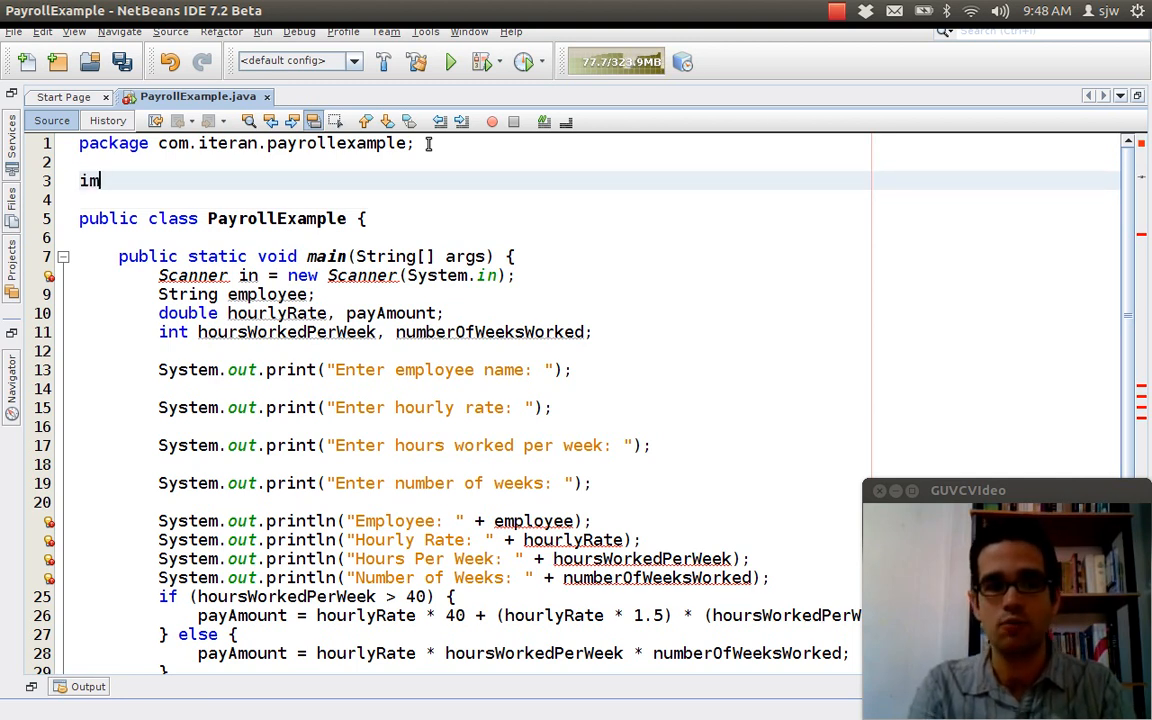
{"action": "type", "text": "port"}
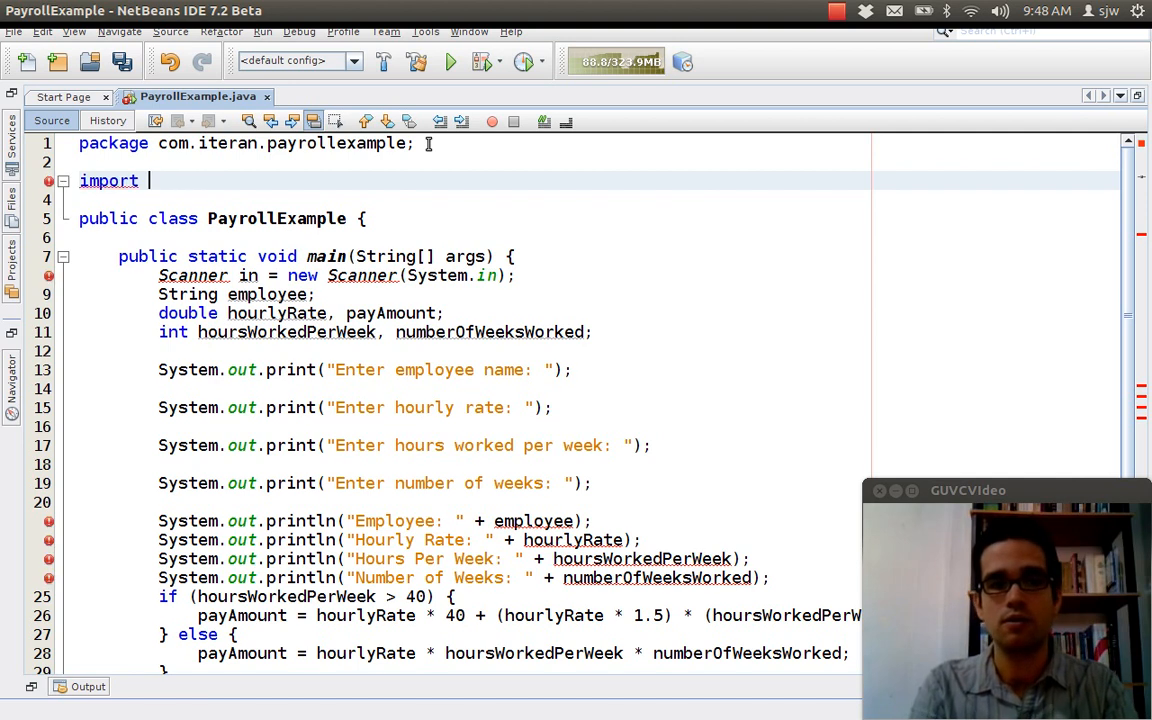
{"action": "type", "text": "java.util."}
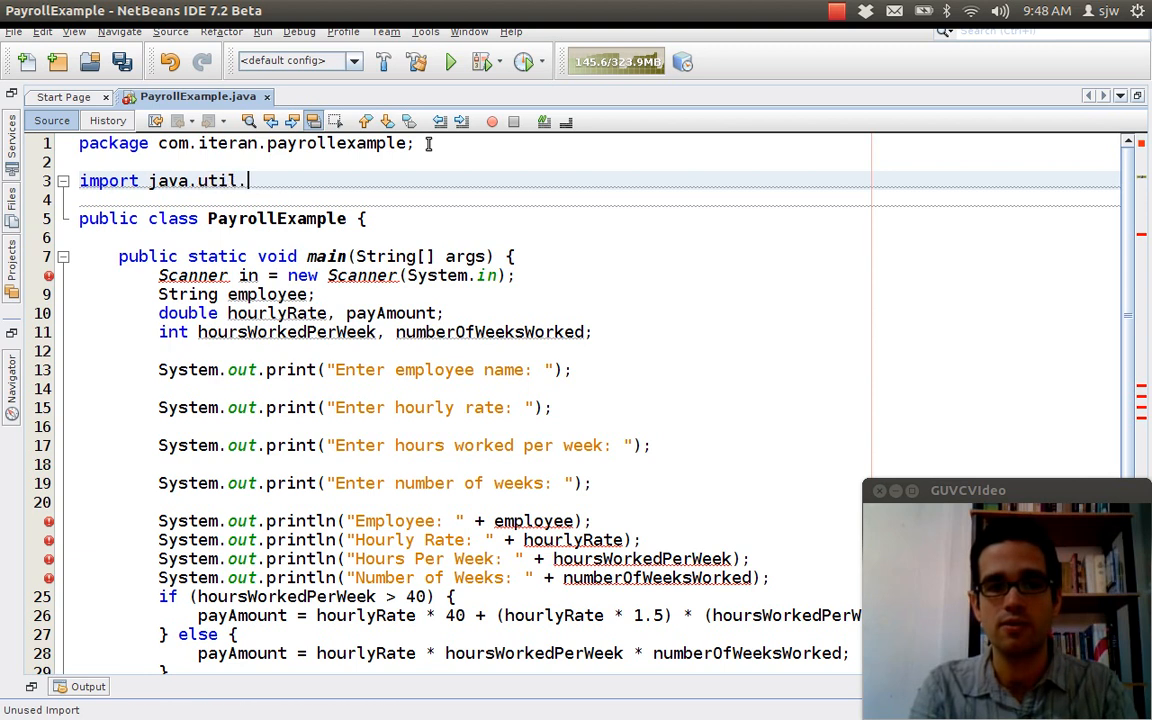
{"action": "type", "text": "Scanner;"}
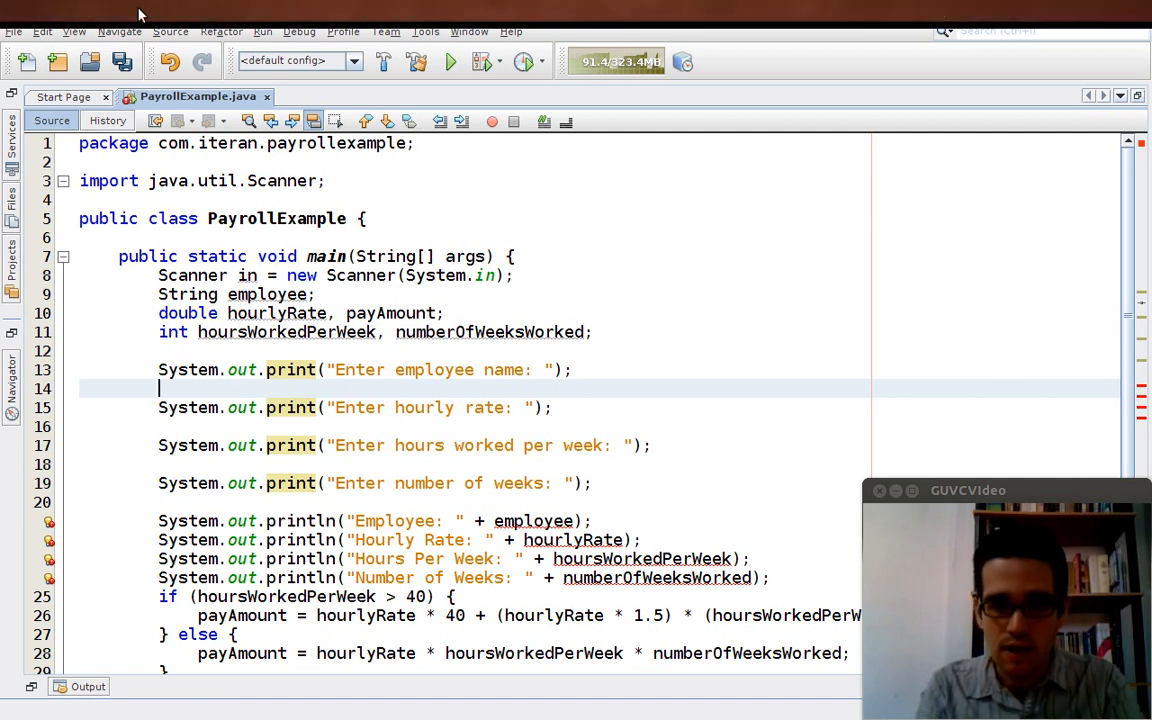
{"action": "mouse_move", "coordinate": [266, 294]}
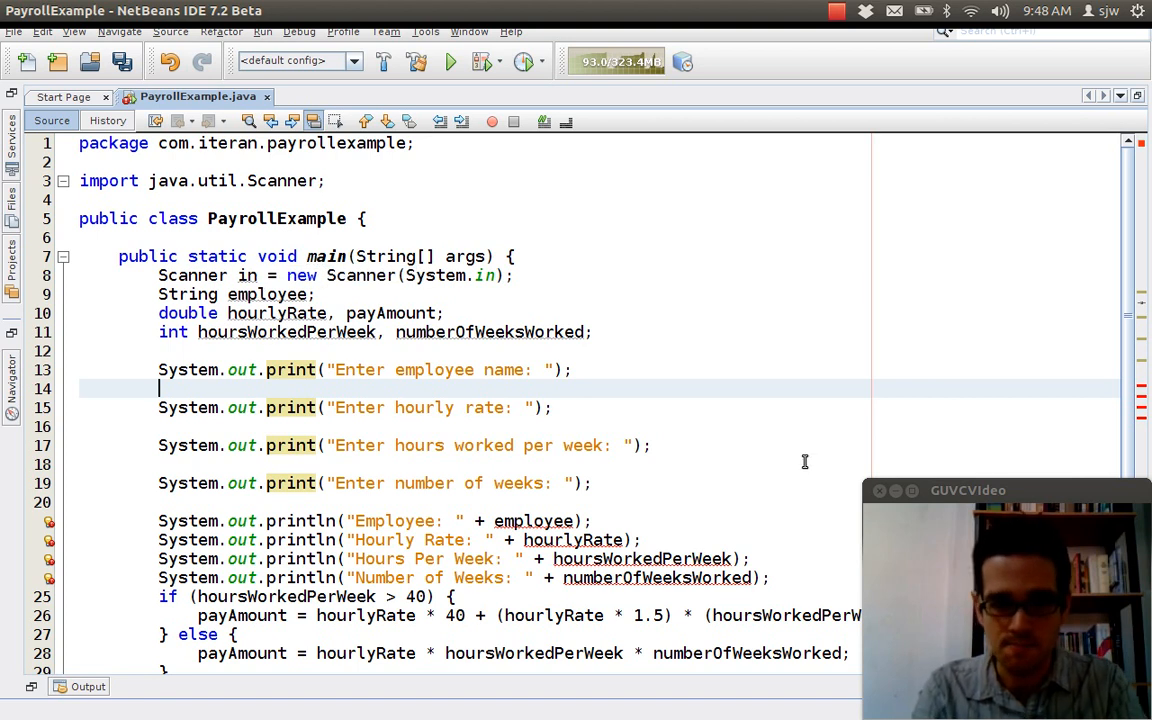
Step: Read the employee name with employee = in.nextLine(); after its prompt
{"action": "type", "text": "employee ="}
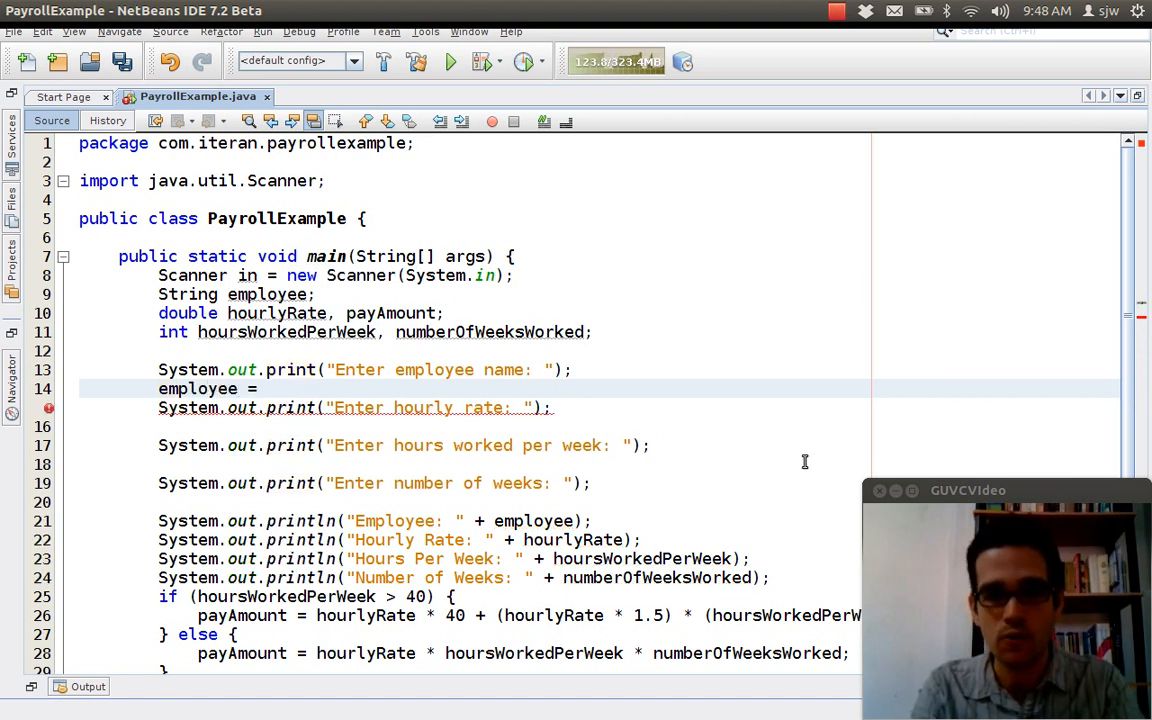
{"action": "type", "text": "in."}
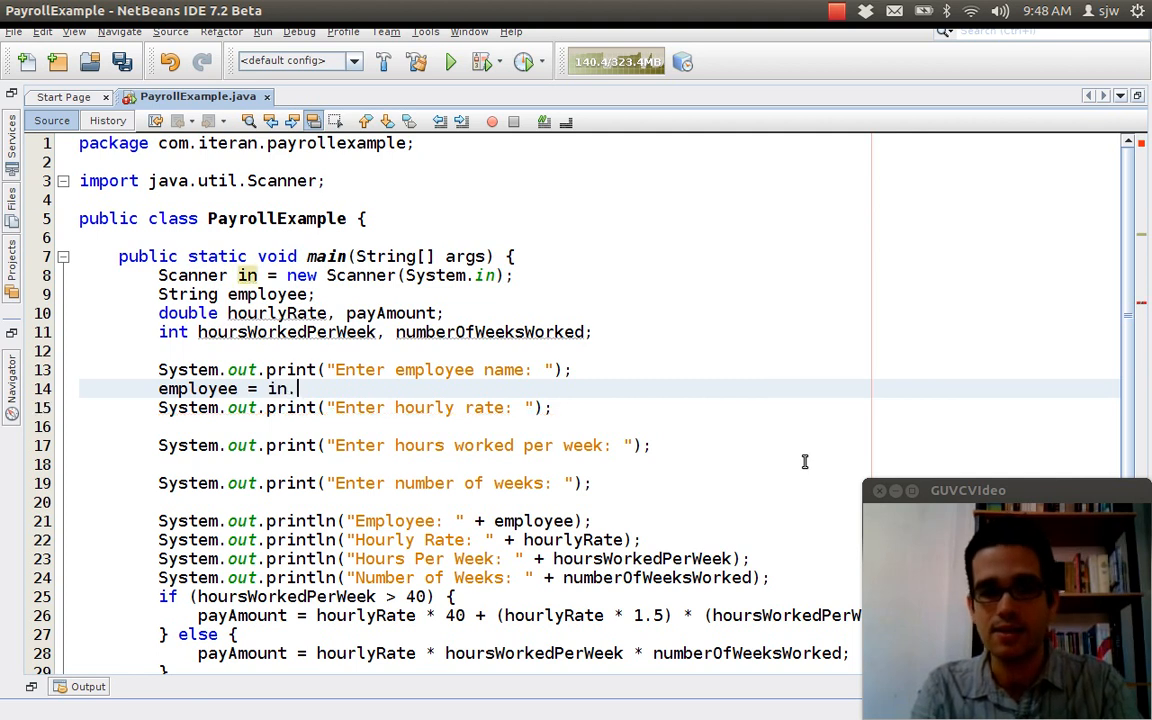
{"action": "type", "text": "nextLine();"}
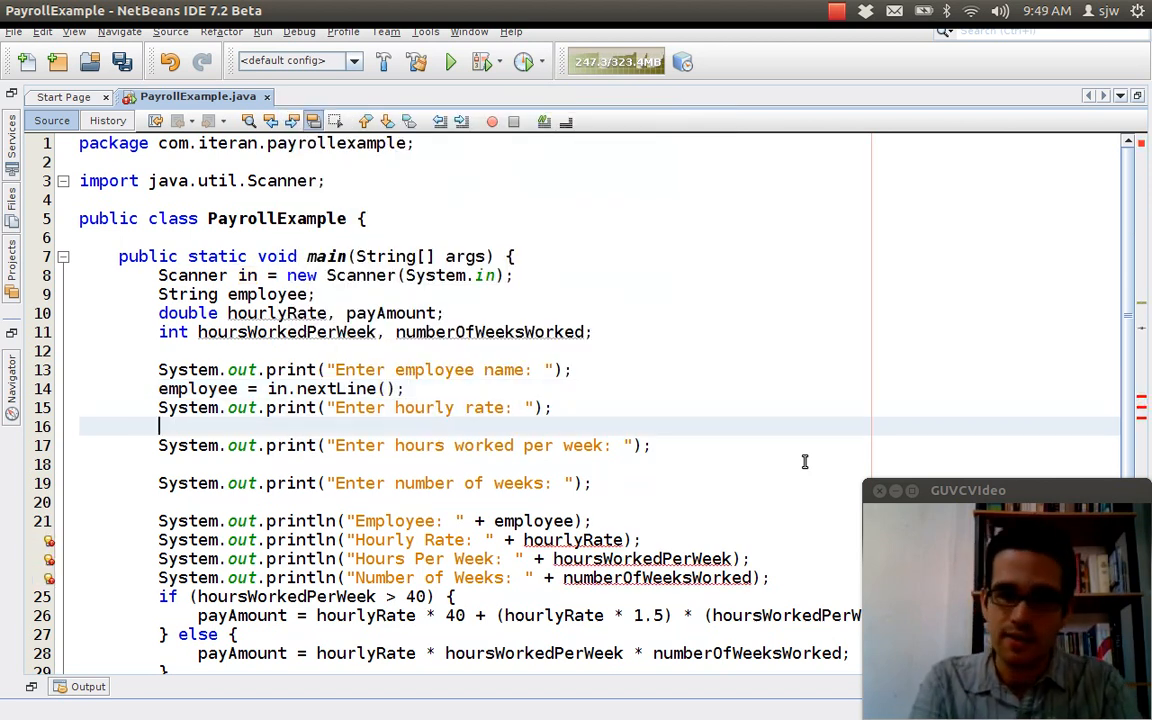
Step: Read the hourly rate with hourlyRate = in.nextDouble(); after its prompt
{"action": "type", "text": "hourlyRate"}
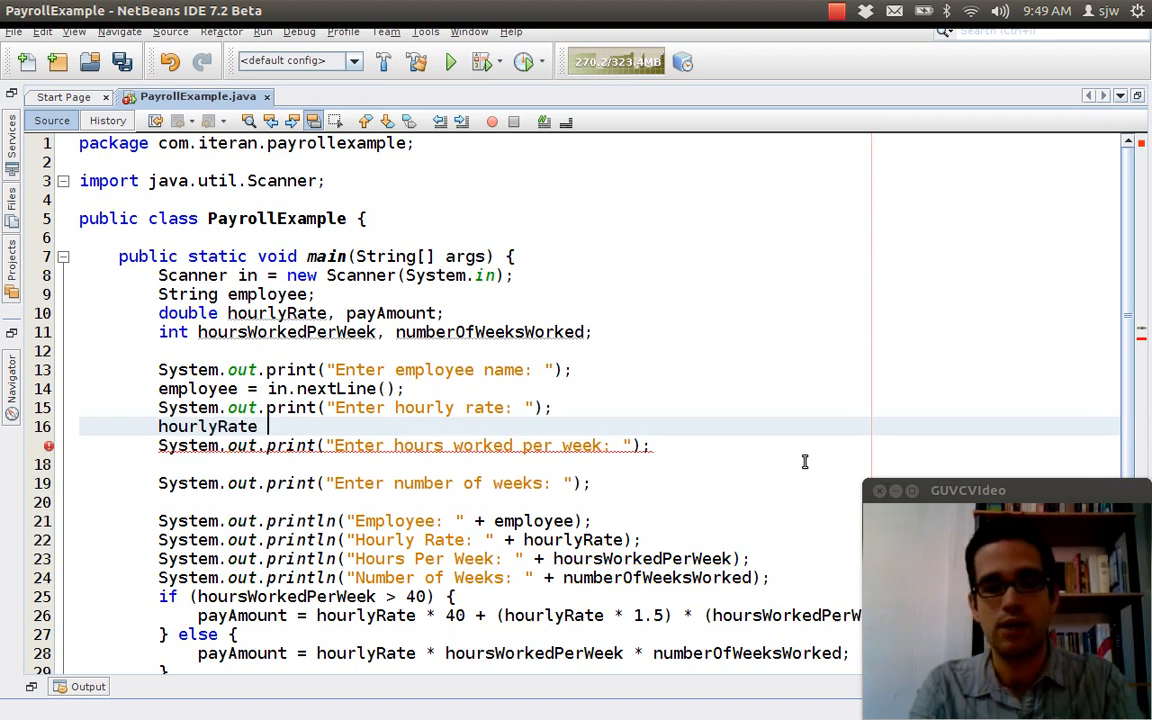
{"action": "type", "text": "= in."}
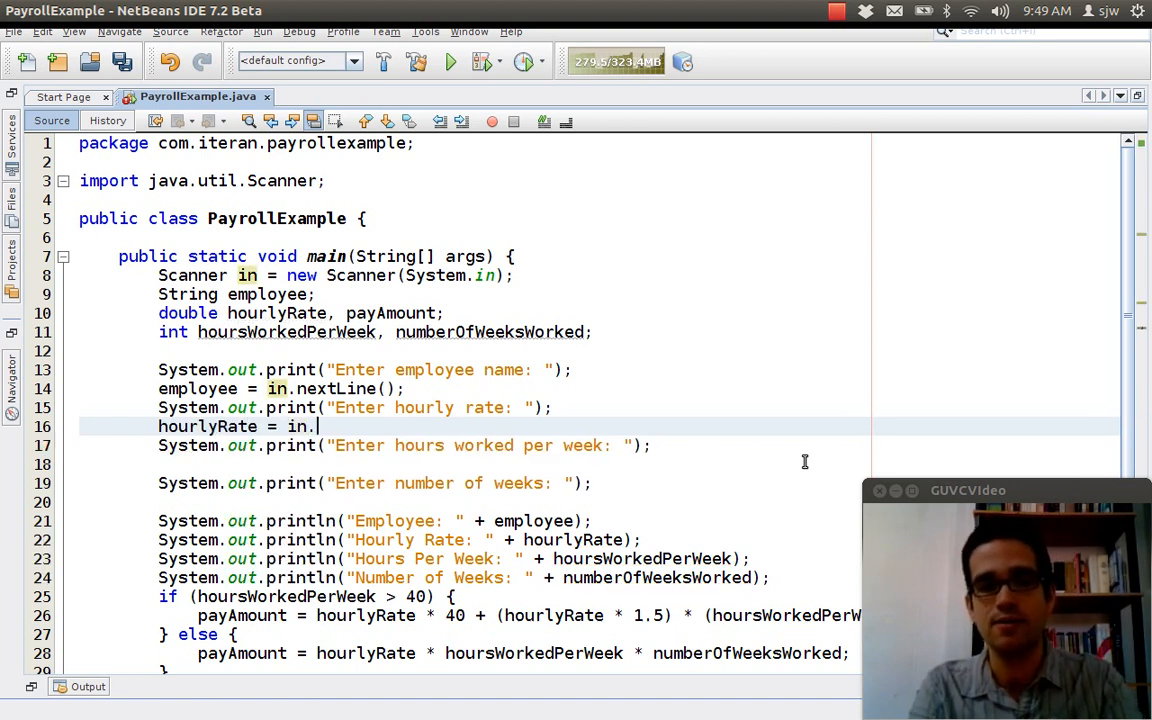
{"action": "type", "text": "."}
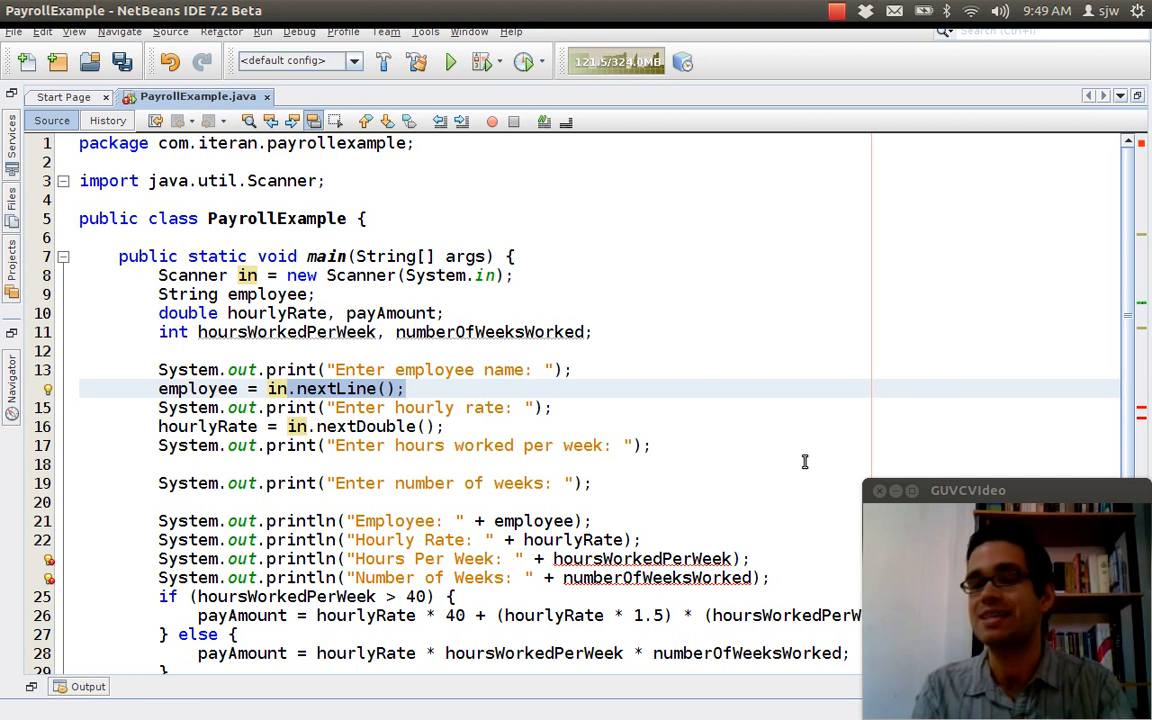
{"action": "left_click", "coordinate": [406, 388]}
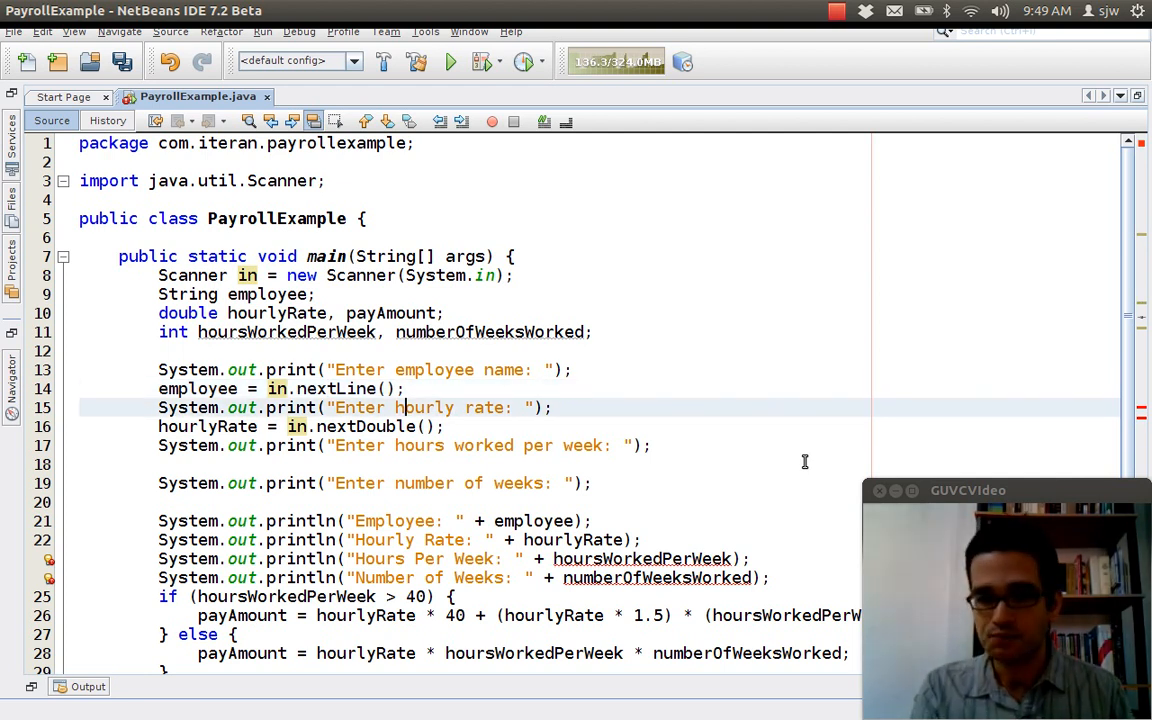
{"action": "left_click", "coordinate": [160, 464]}
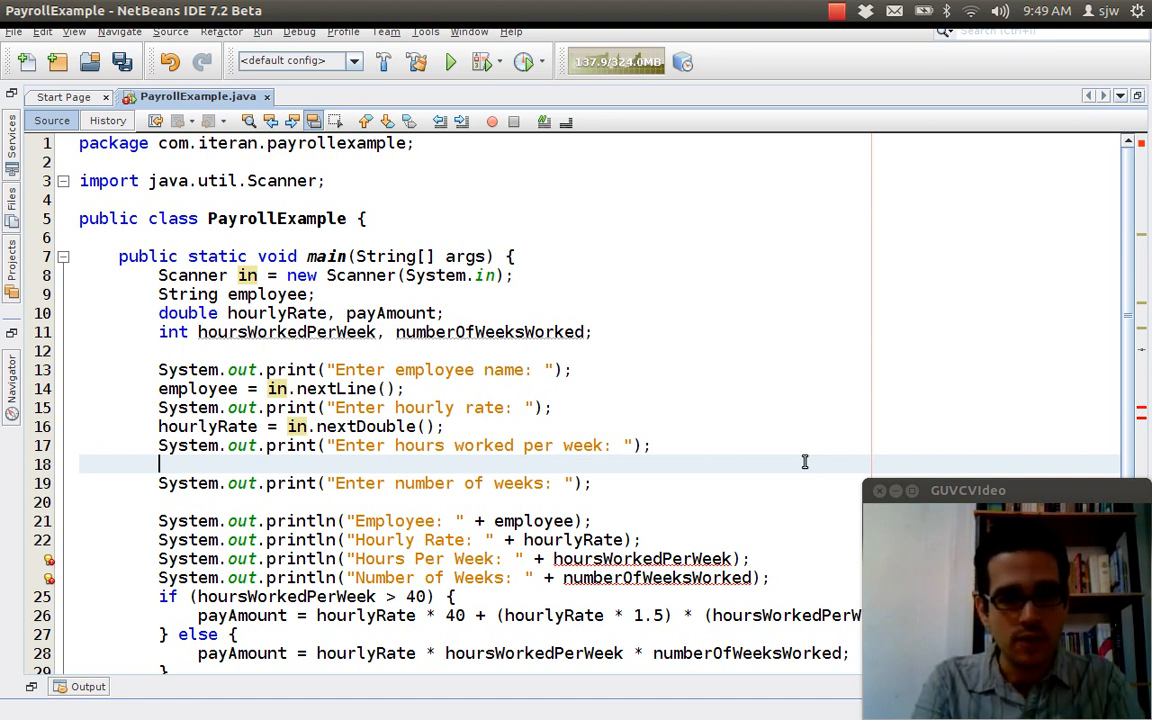
Step: Read hours per week with hoursWorkedPerWeek = in.nextInt(); after its prompt
{"action": "type", "text": "h"}
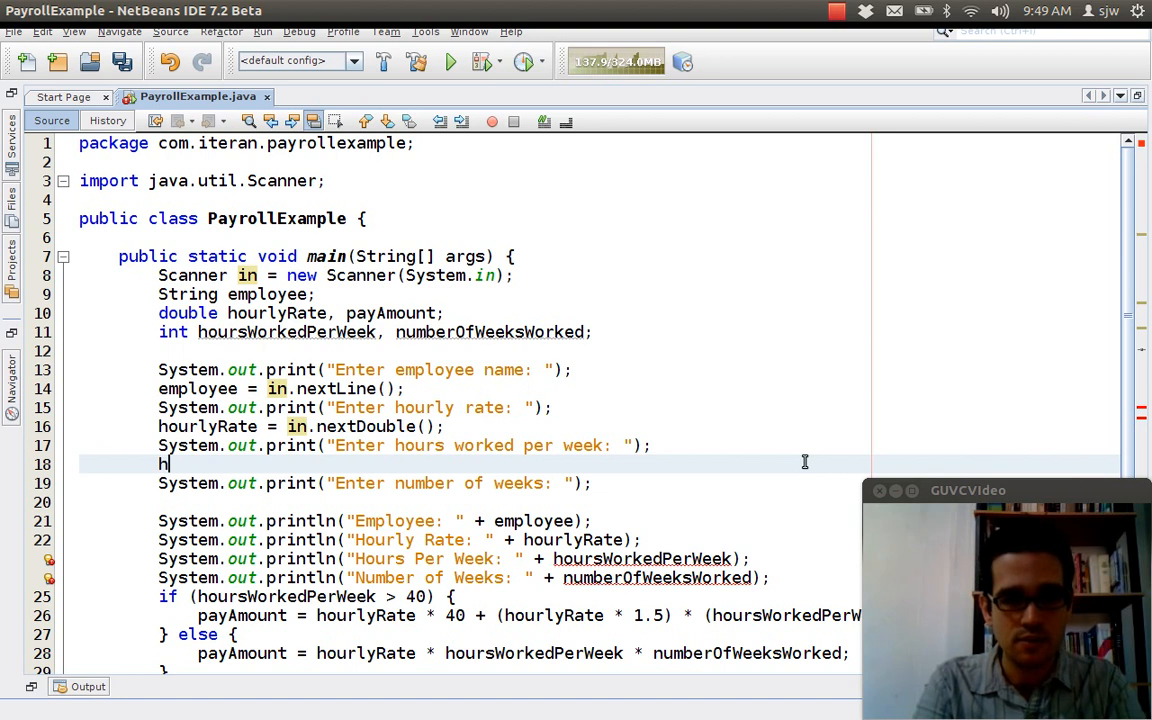
{"action": "type", "text": "oursW"}
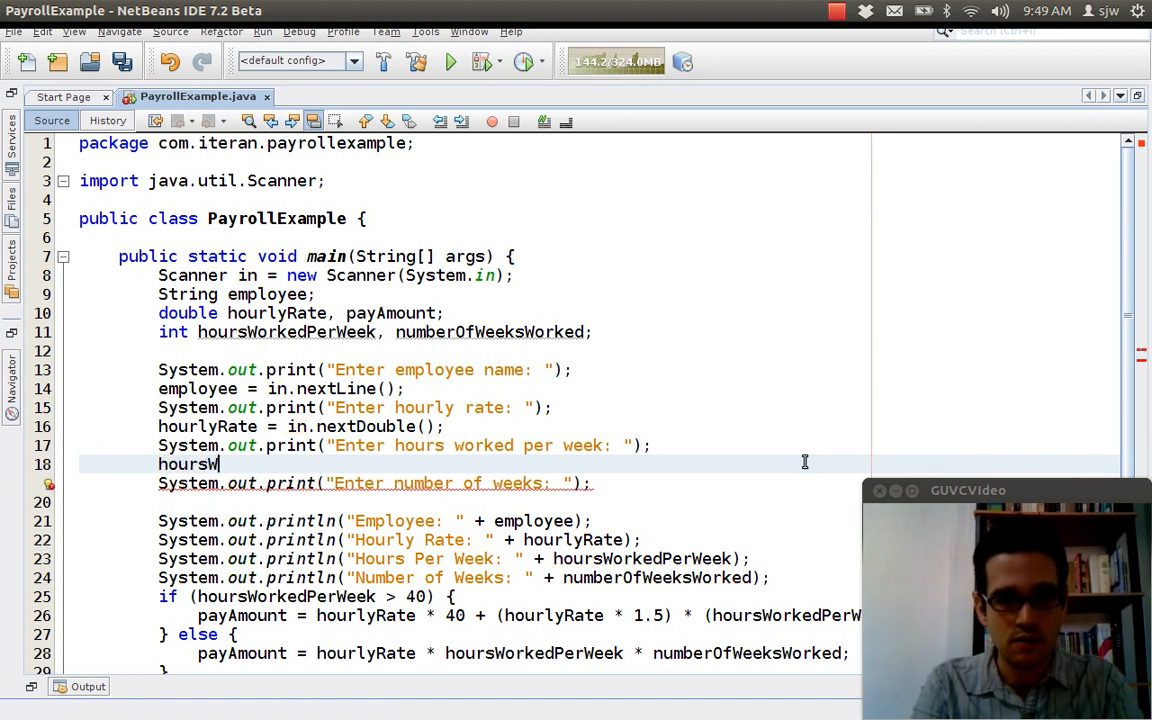
{"action": "type", "text": "rkedPerWeek"}
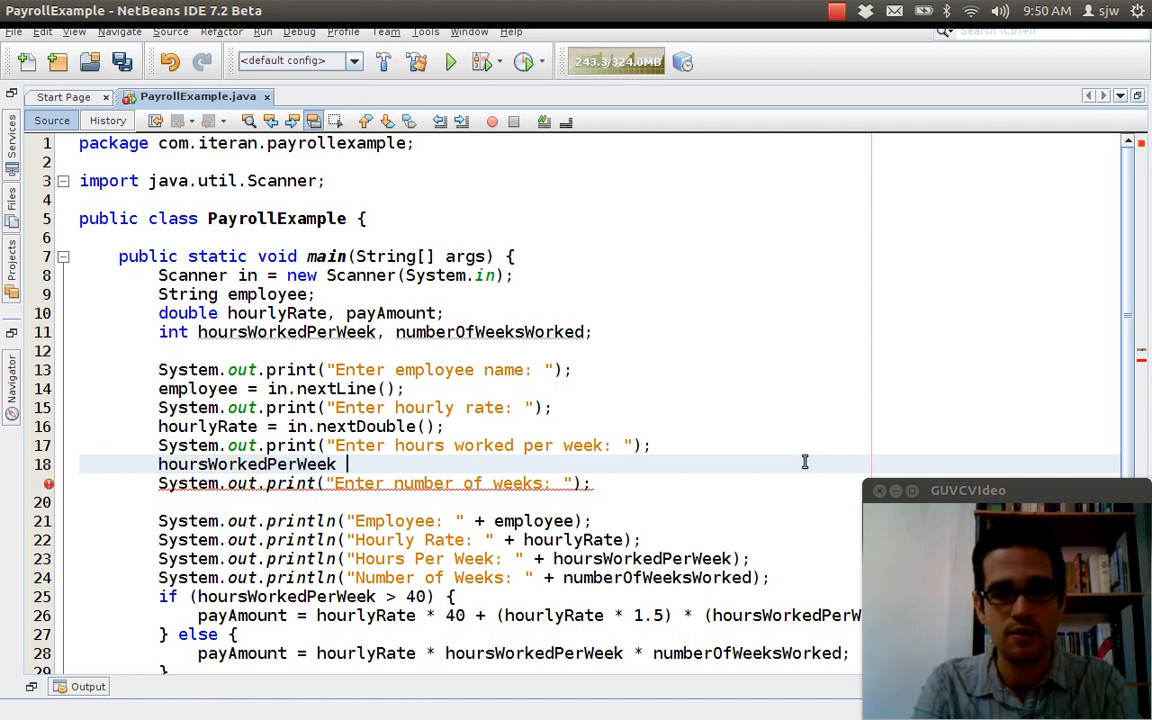
{"action": "type", "text": "= in"}
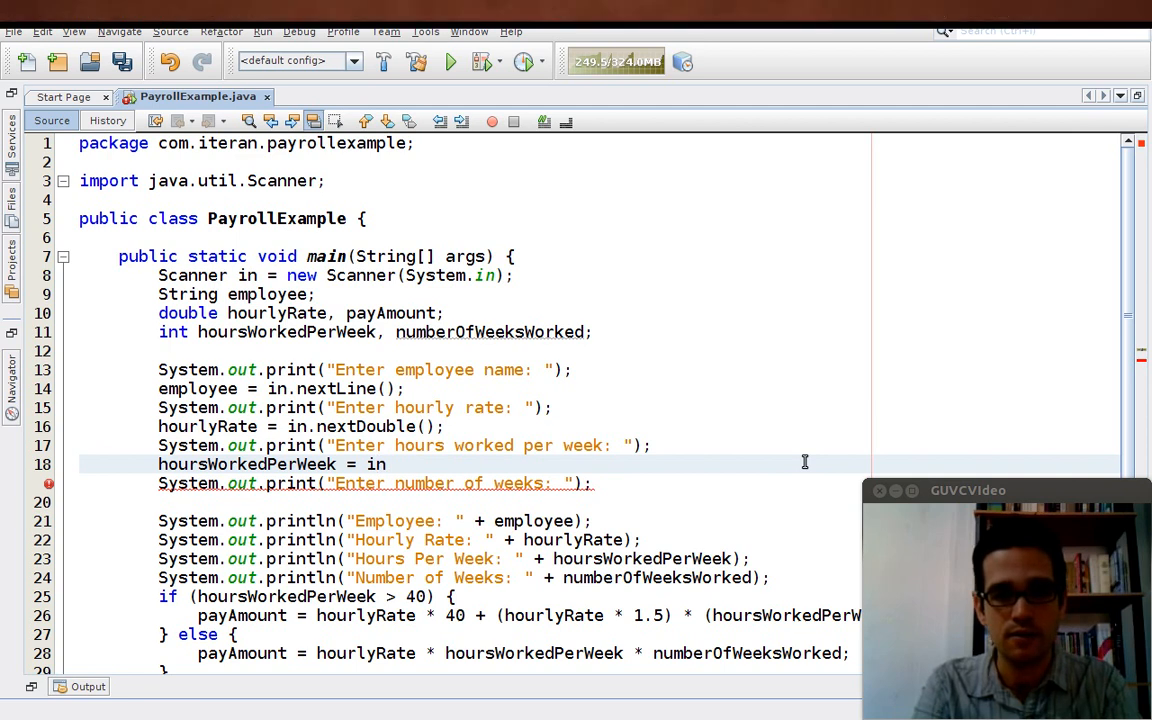
{"action": "type", "text": ".nextInt();"}
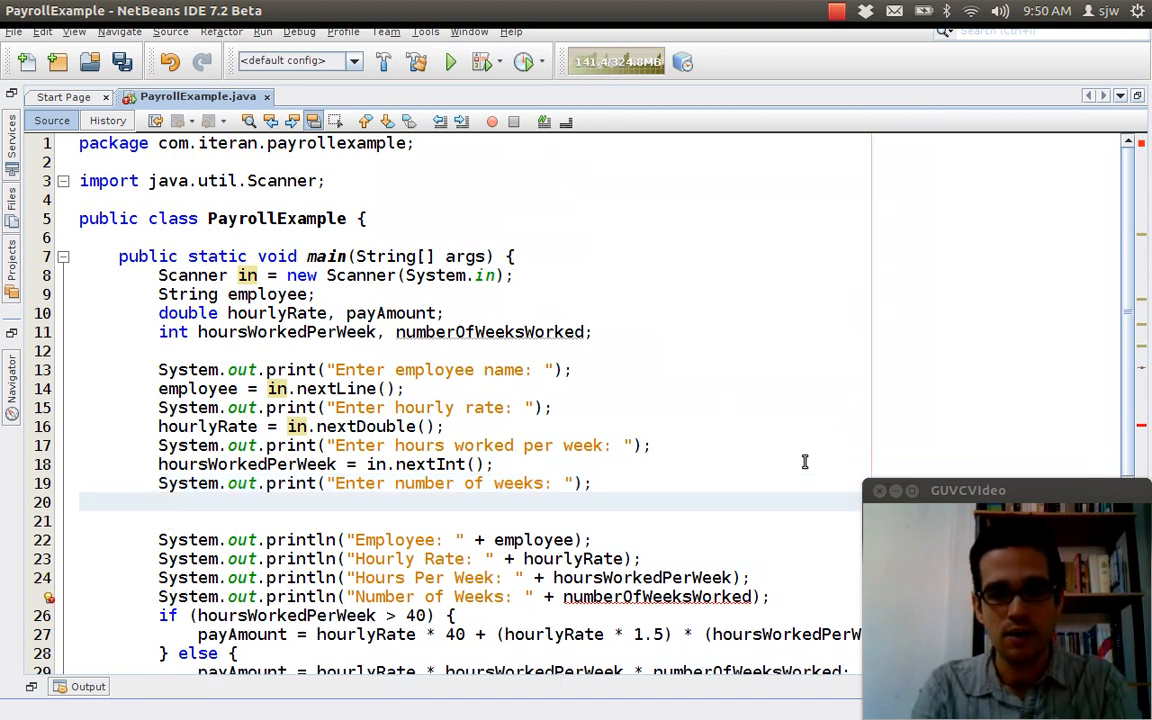
Step: Read weeks with numberOfWeeksWorked = in.nextInt(); and save PayrollExample.java
{"action": "left_click", "coordinate": [158, 502]}
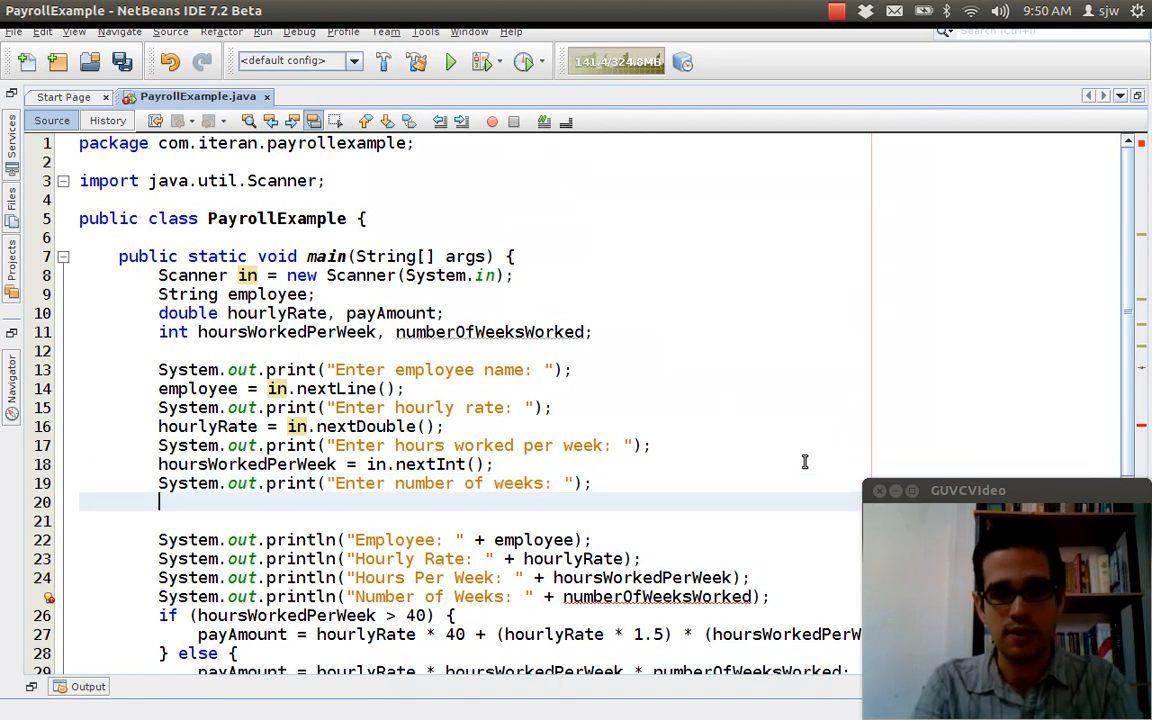
{"action": "type", "text": "nu"}
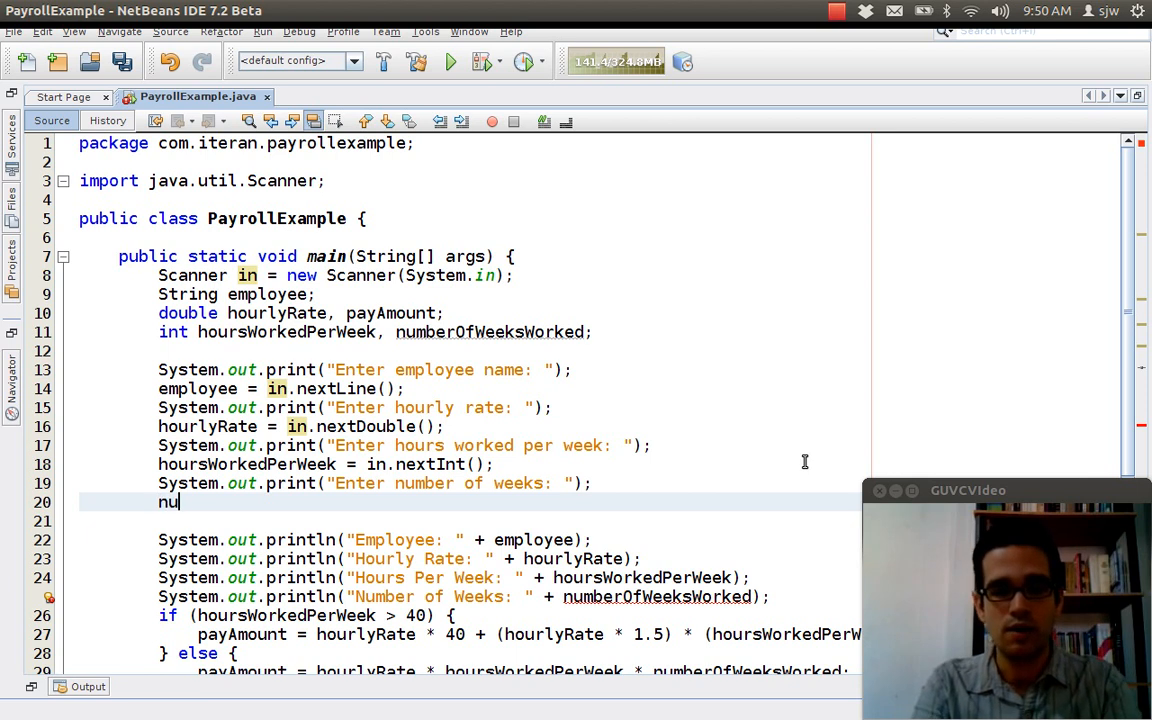
{"action": "type", "text": "m"}
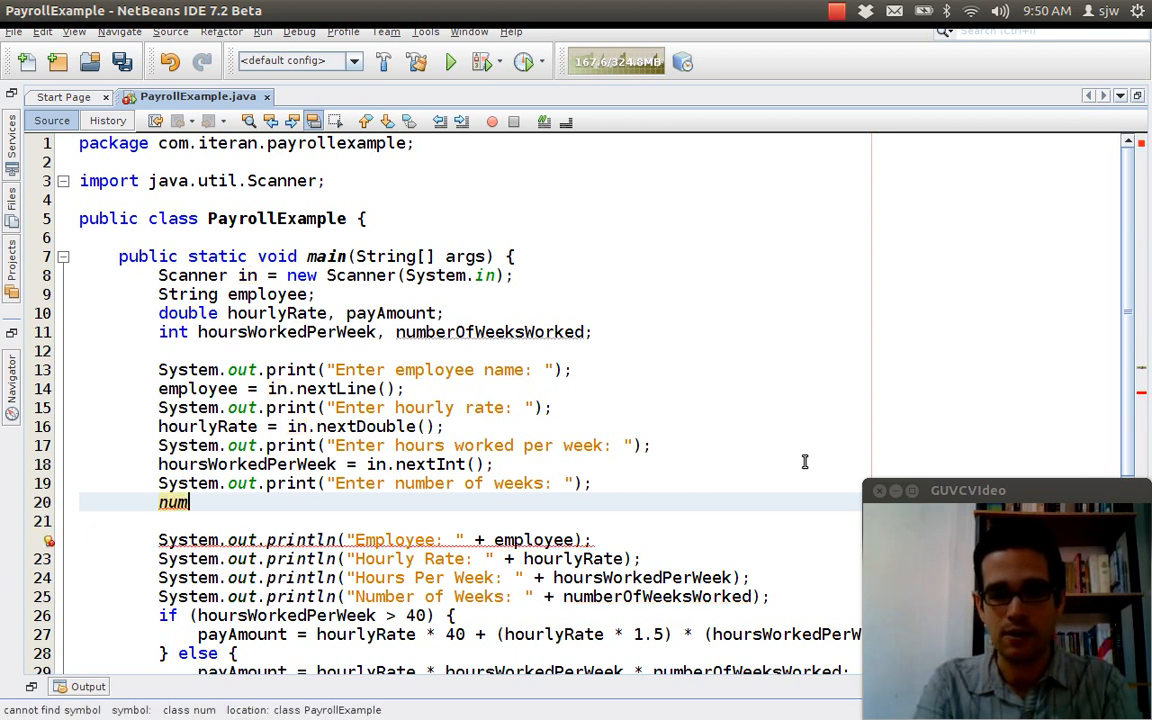
{"action": "type", "text": "b"}
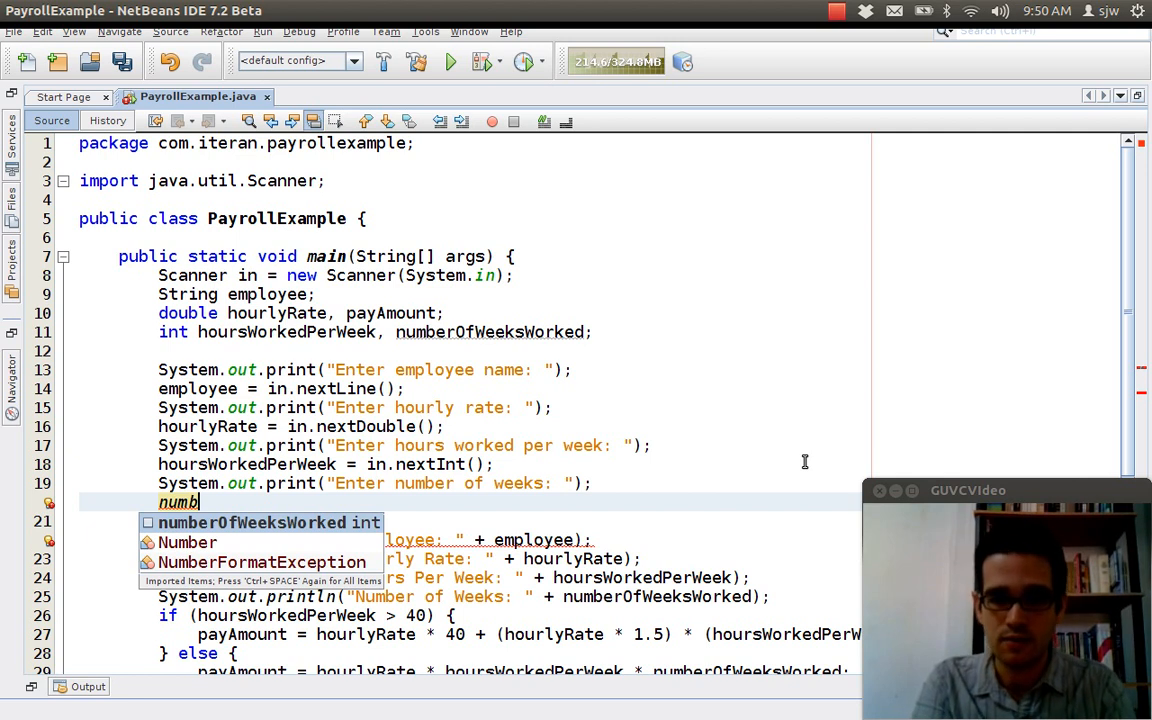
{"action": "type", "text": "erOfWeeksWorked"}
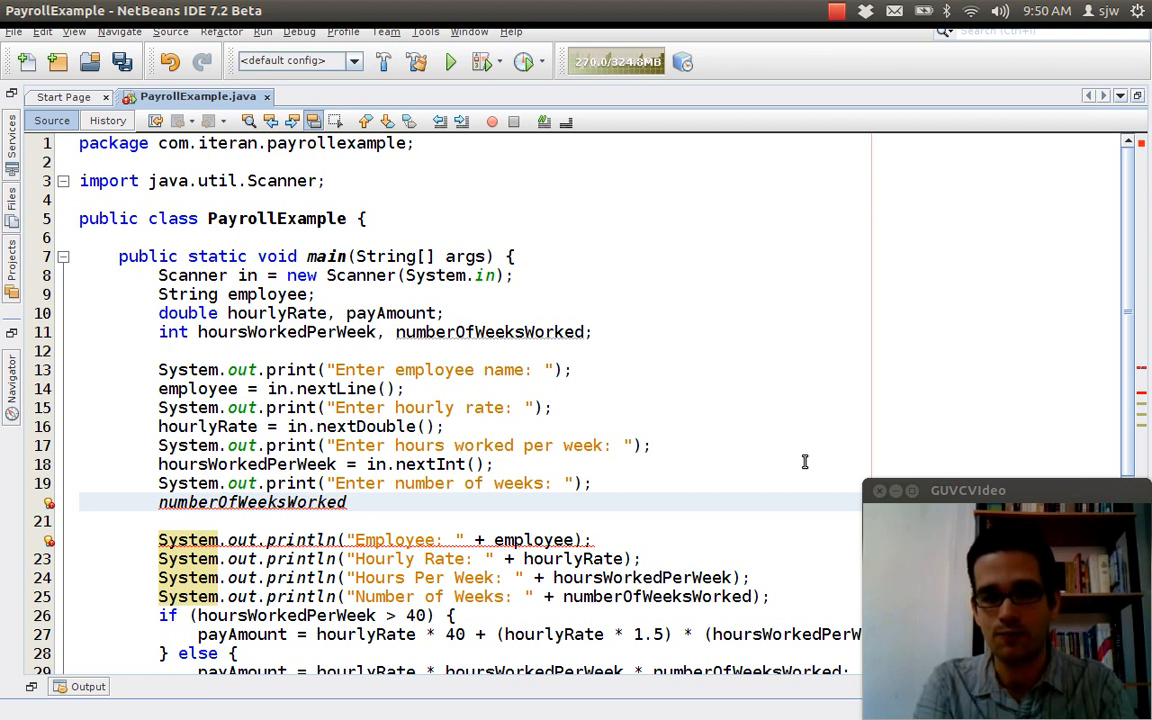
{"action": "type", "text": "= in."}
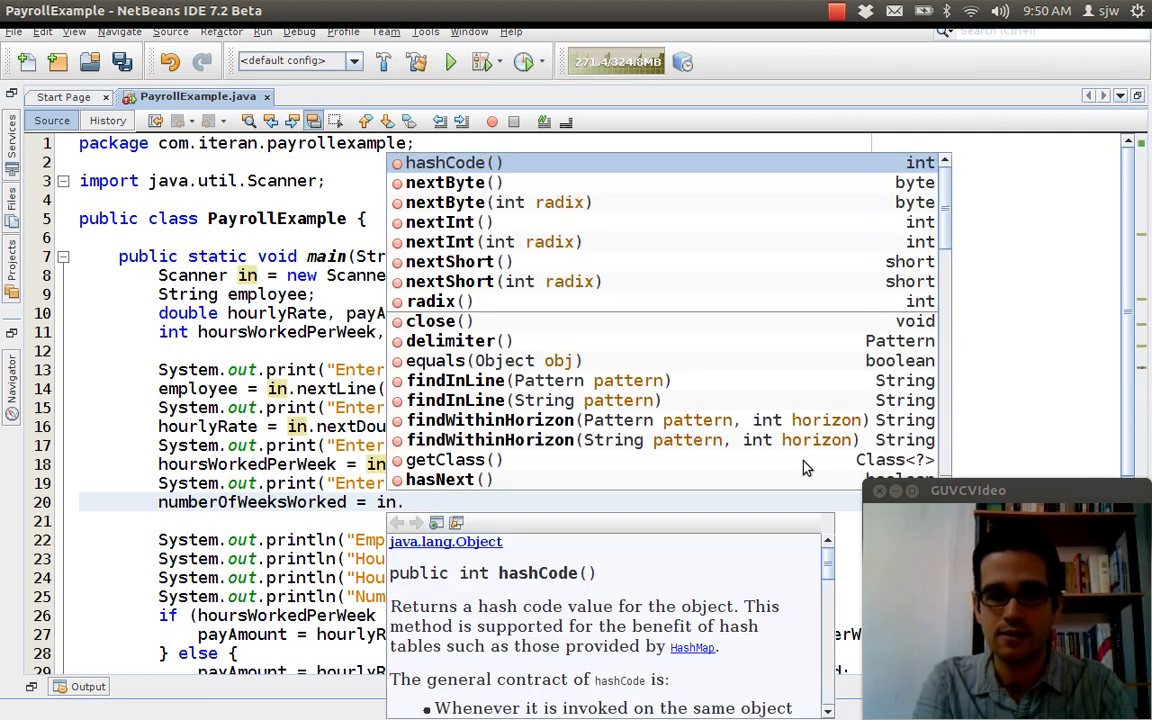
{"action": "type", "text": "nextInt("}
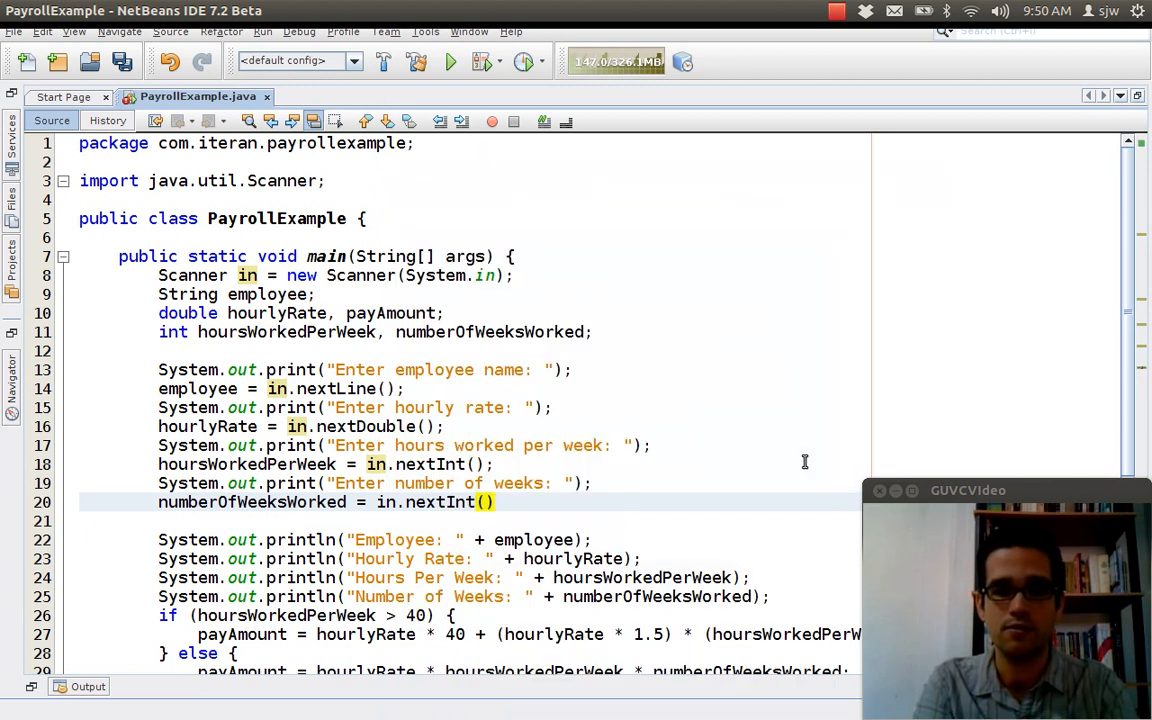
{"action": "type", "text": ";"}
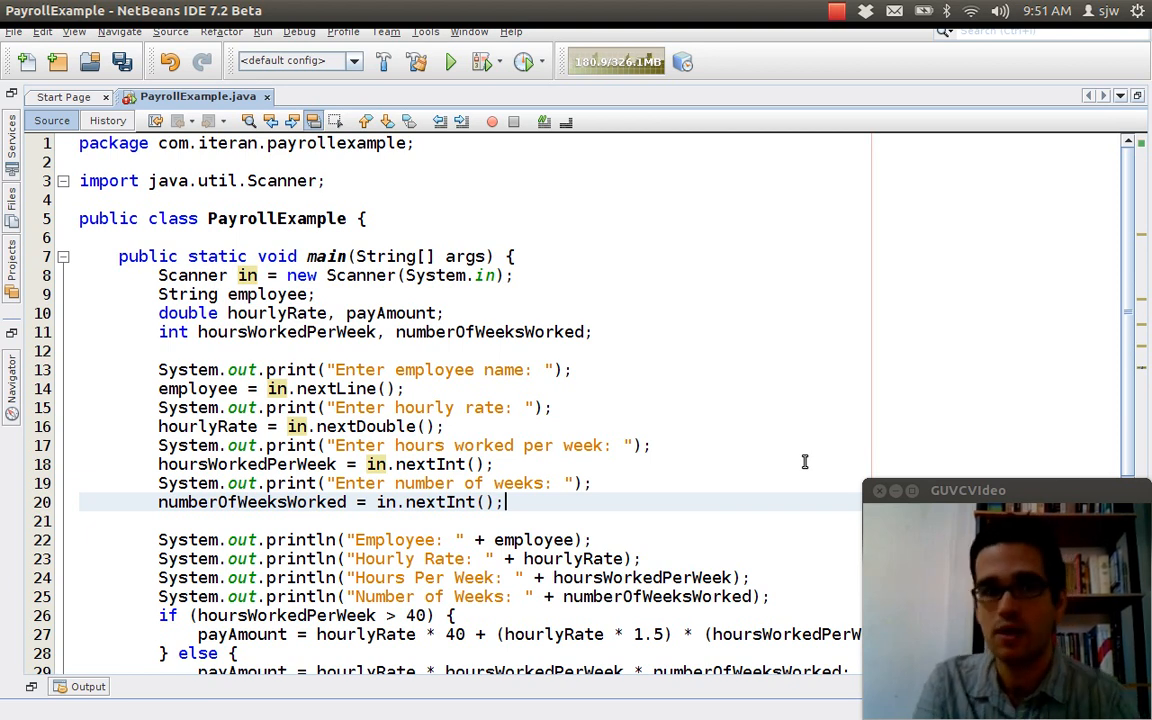
{"action": "key", "text": "ctrl+s"}
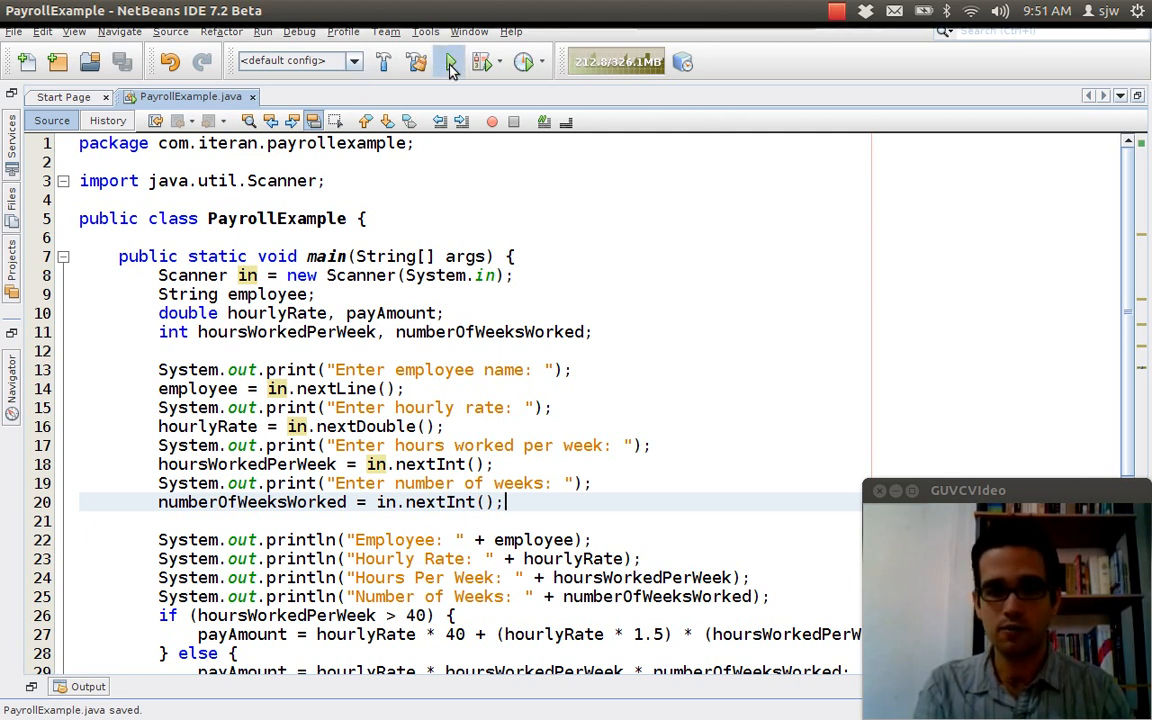
{"action": "left_click", "coordinate": [448, 60]}
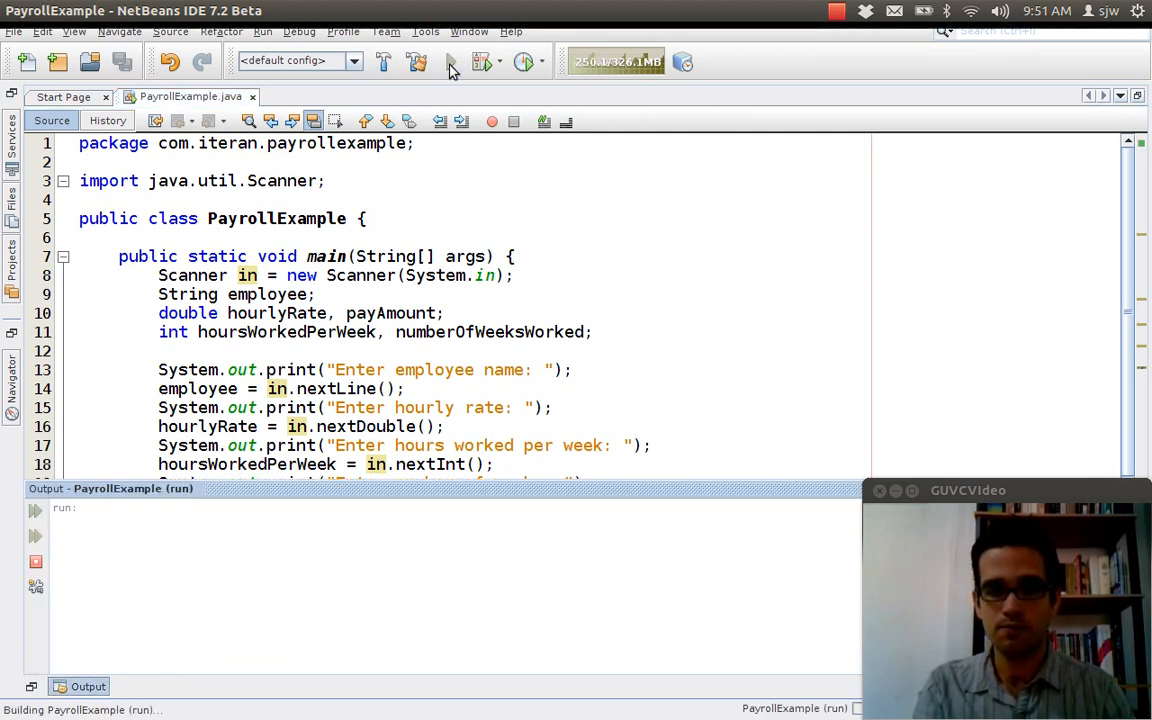
{"action": "left_click", "coordinate": [450, 60]}
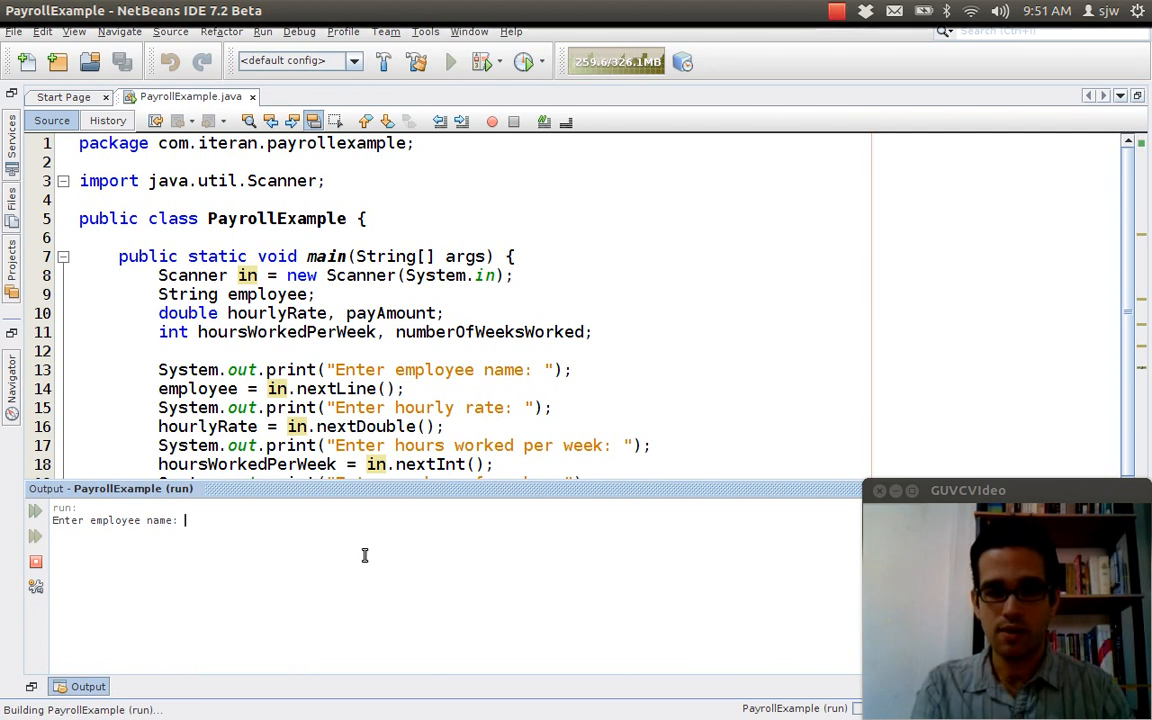
{"action": "type", "text": "S"}
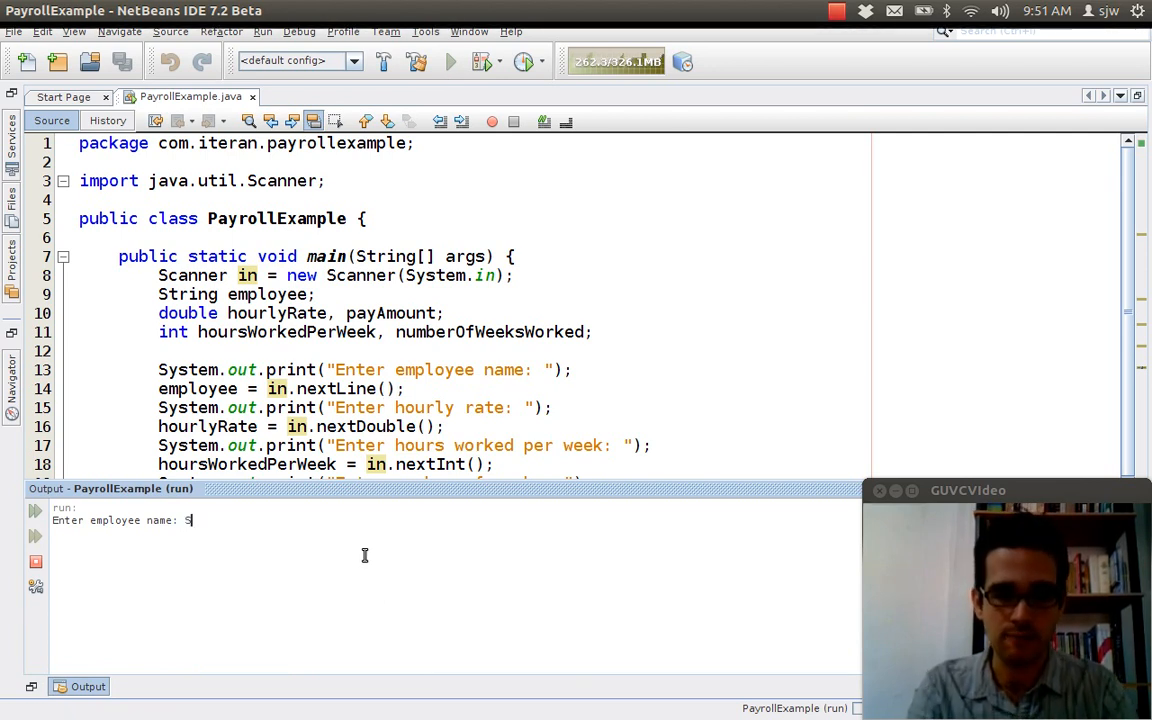
{"action": "type", "text": "teve"}
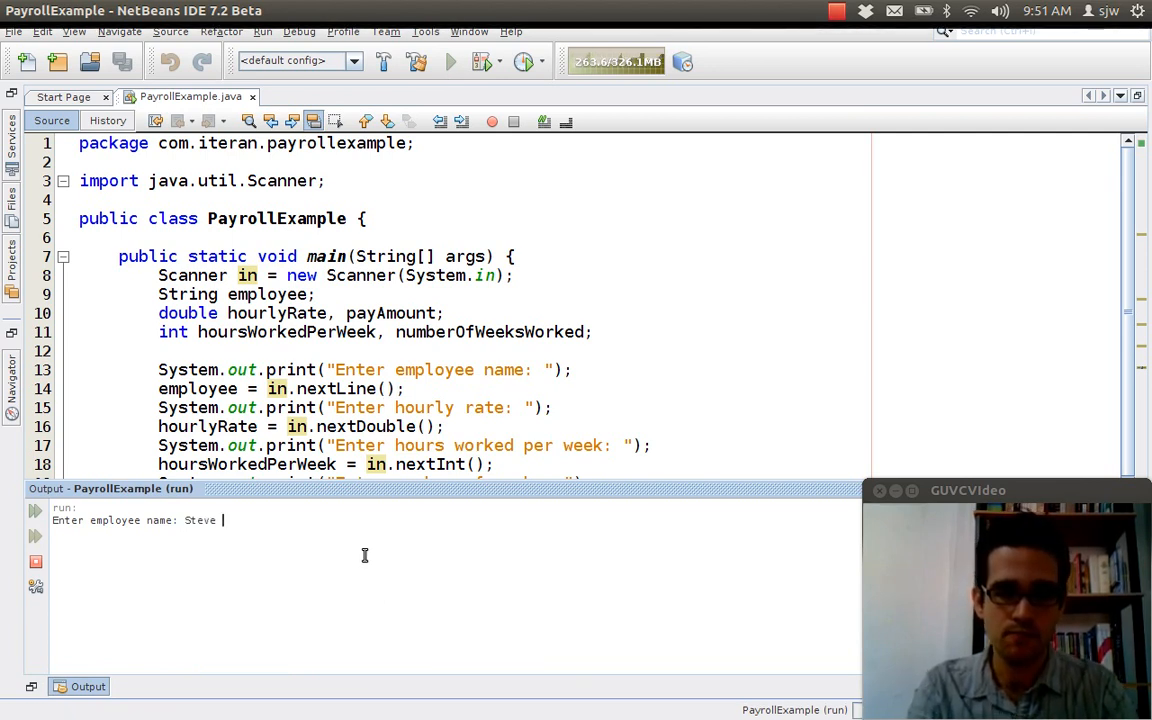
{"action": "type", "text": "Weierman"}
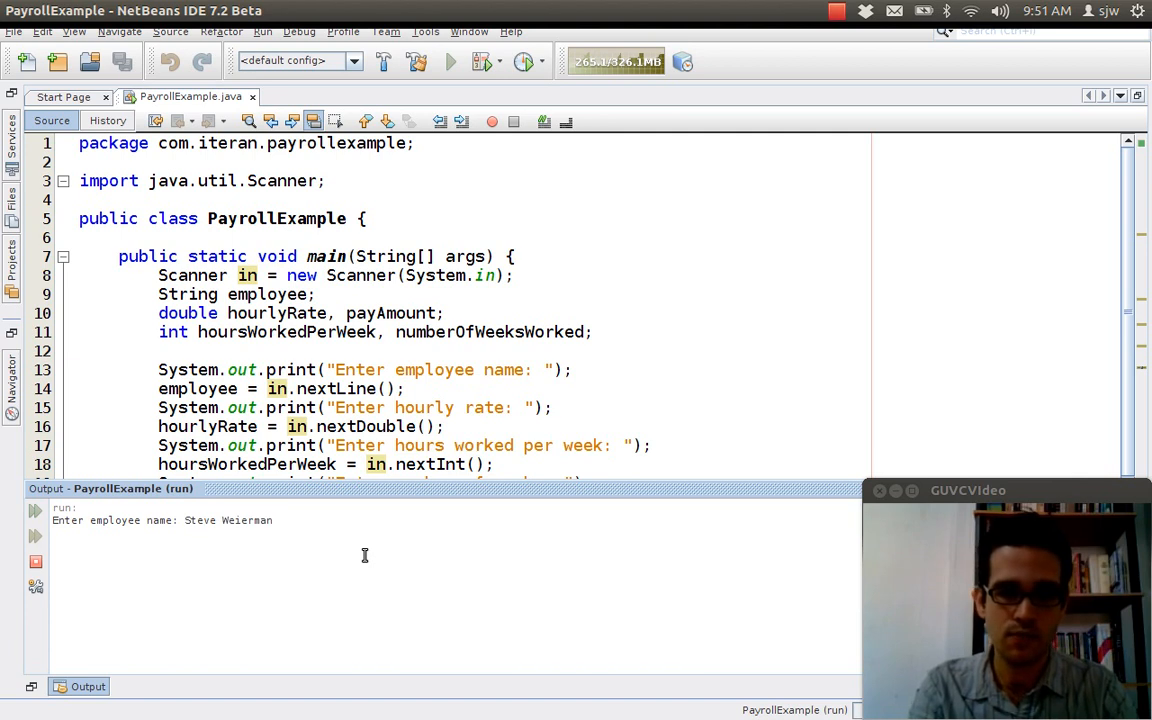
{"action": "key", "text": "Return"}
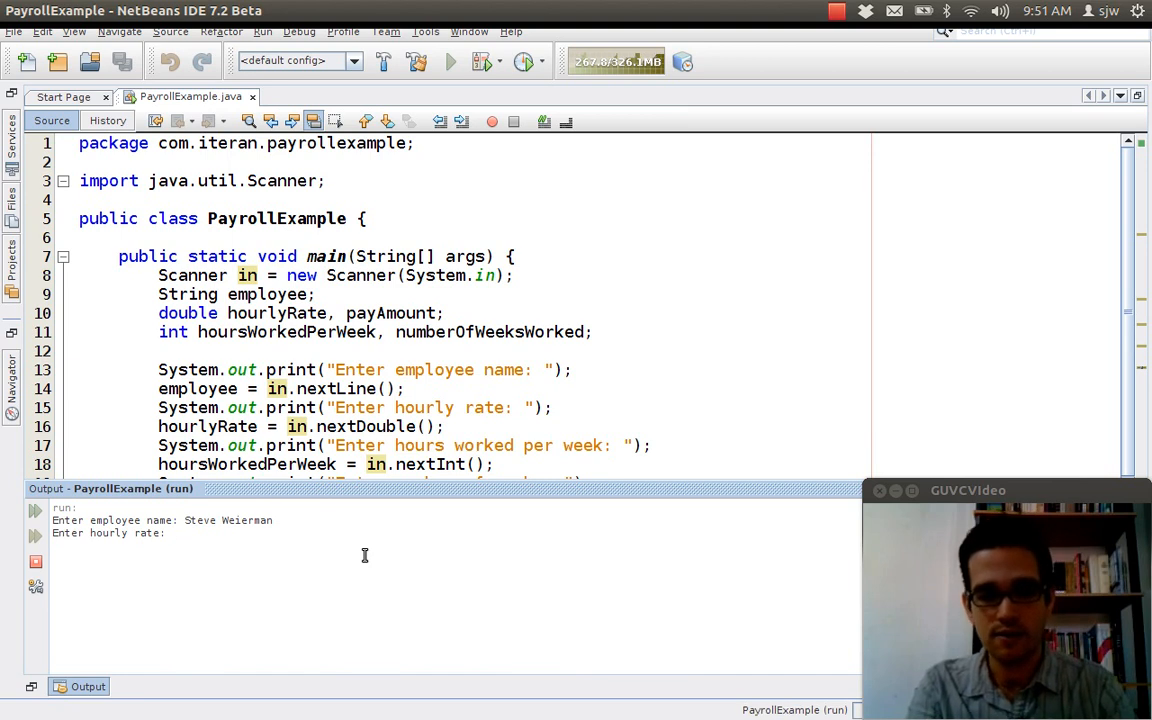
Step: Enter hourly rate 60, 50 hours per week and 2 weeks to get the pay amount
{"action": "type", "text": "60"}
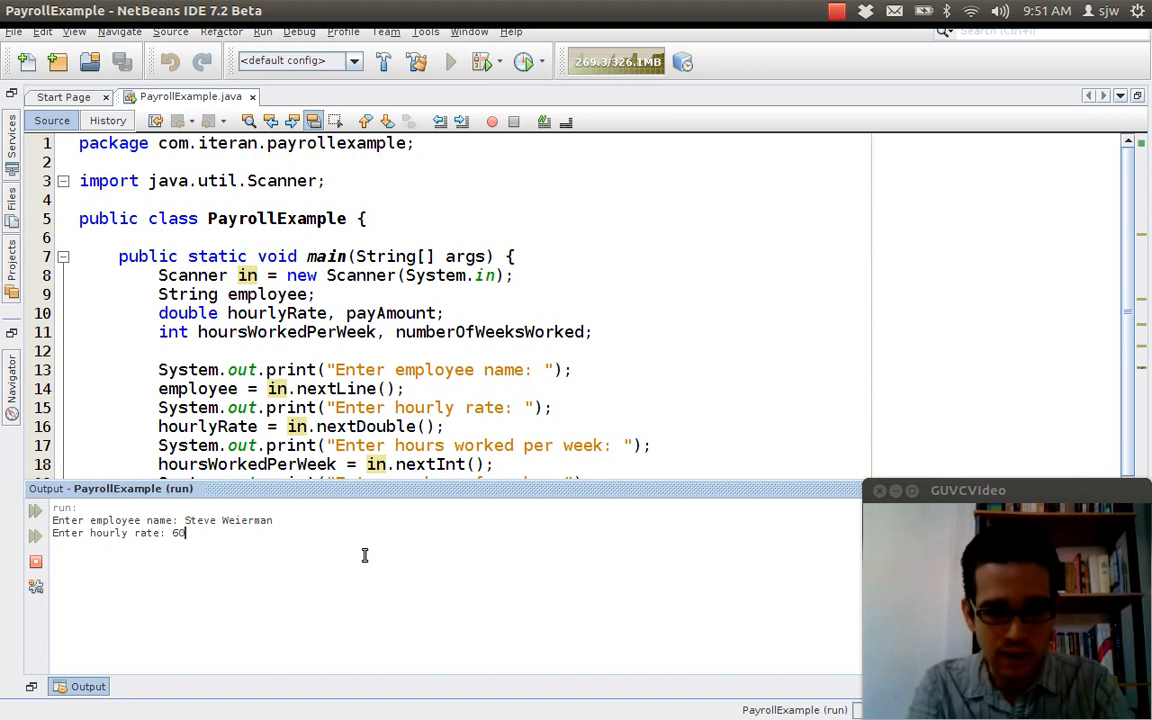
{"action": "key", "text": "Return"}
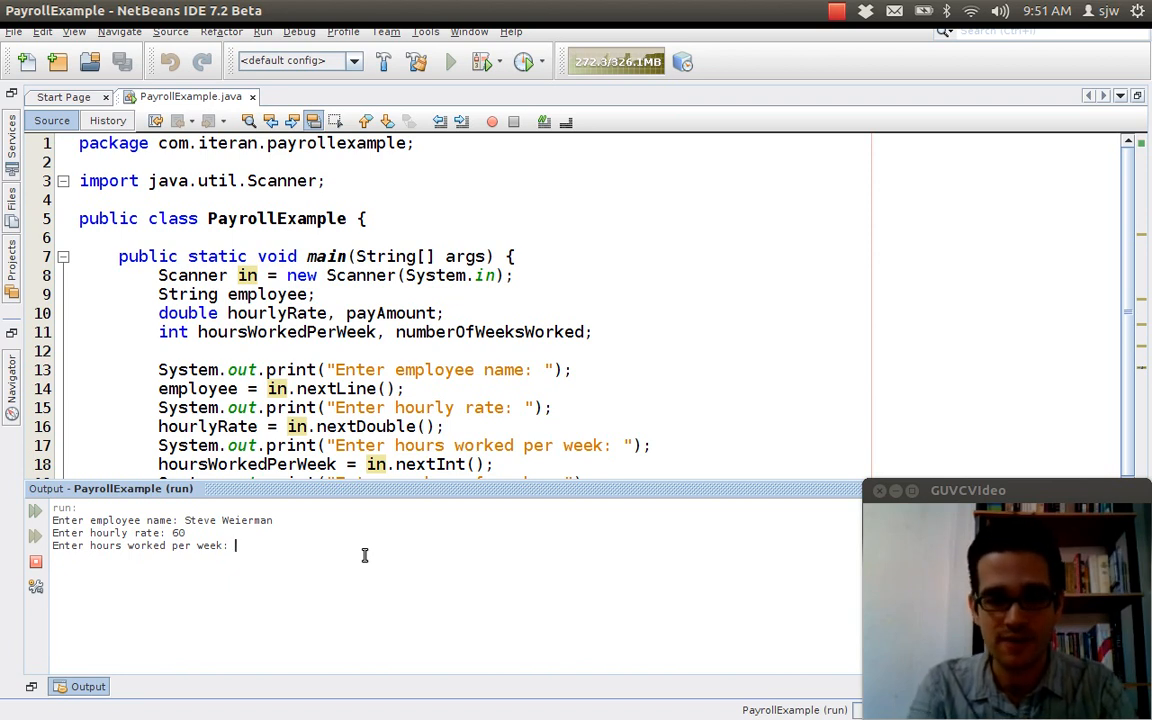
{"action": "type", "text": "70"}
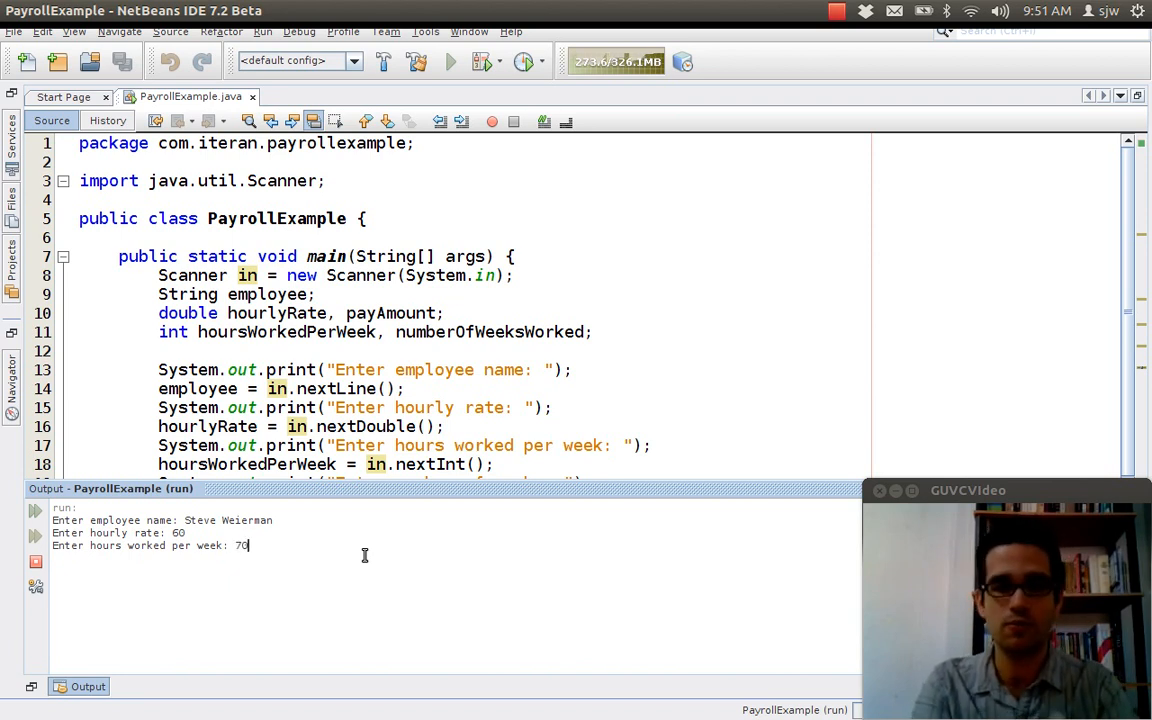
{"action": "type", "text": "50"}
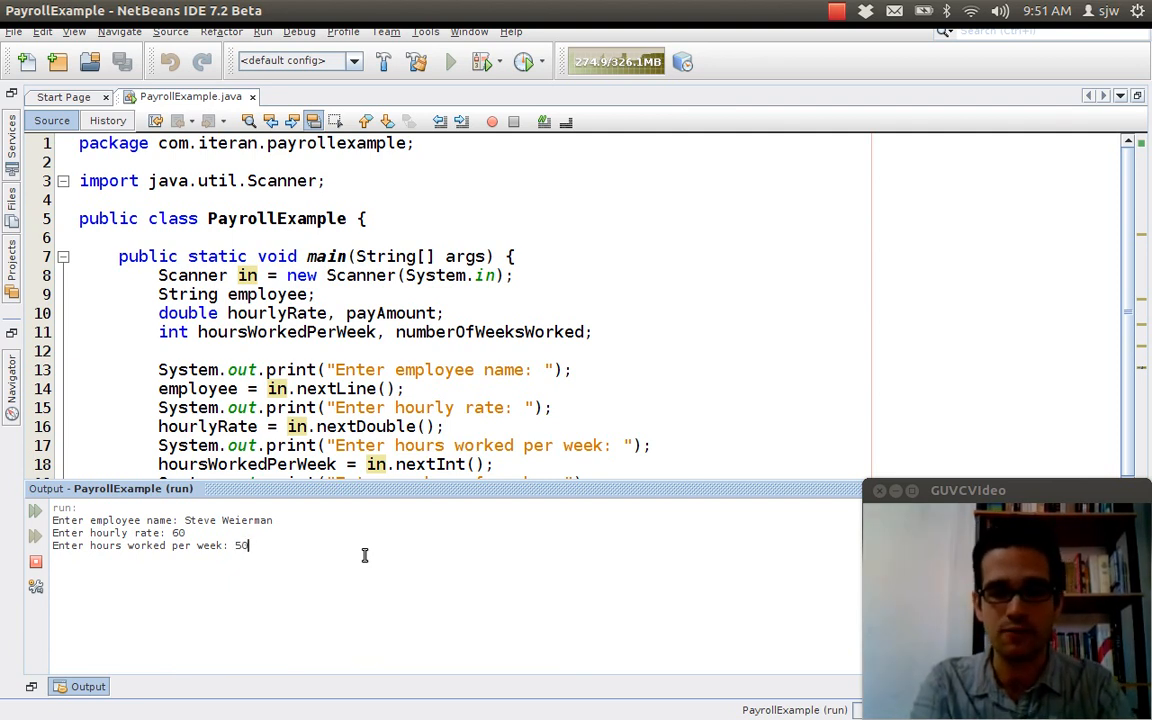
{"action": "key", "text": "Return"}
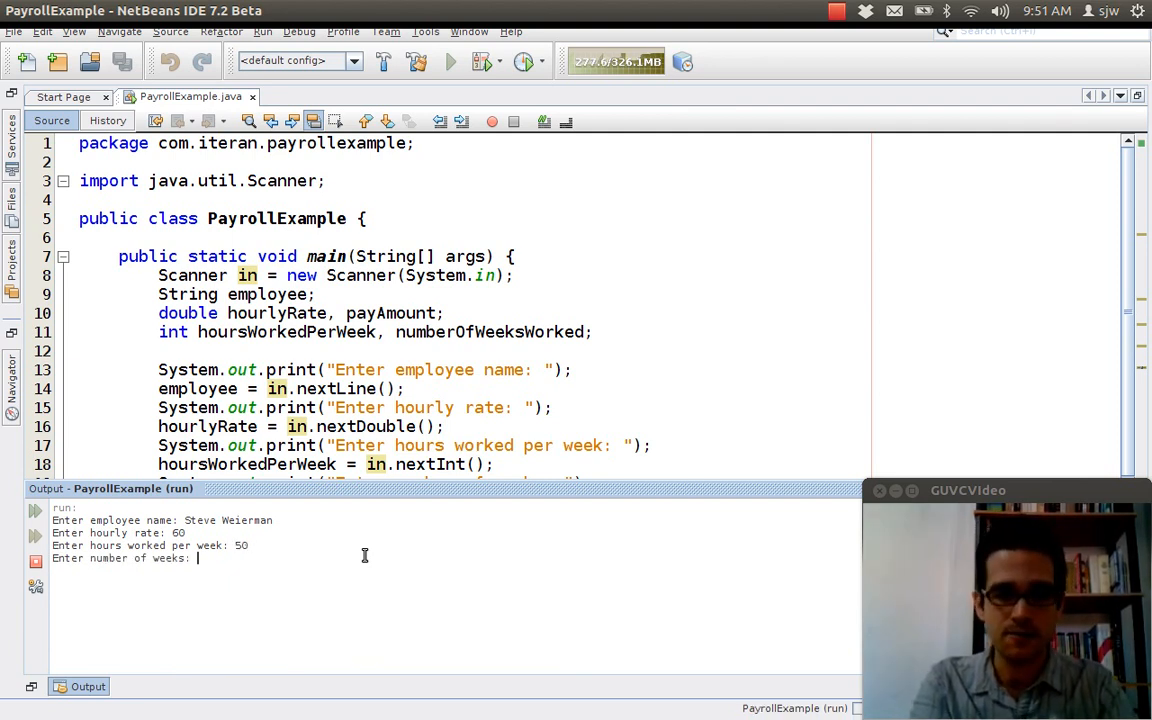
{"action": "type", "text": "2"}
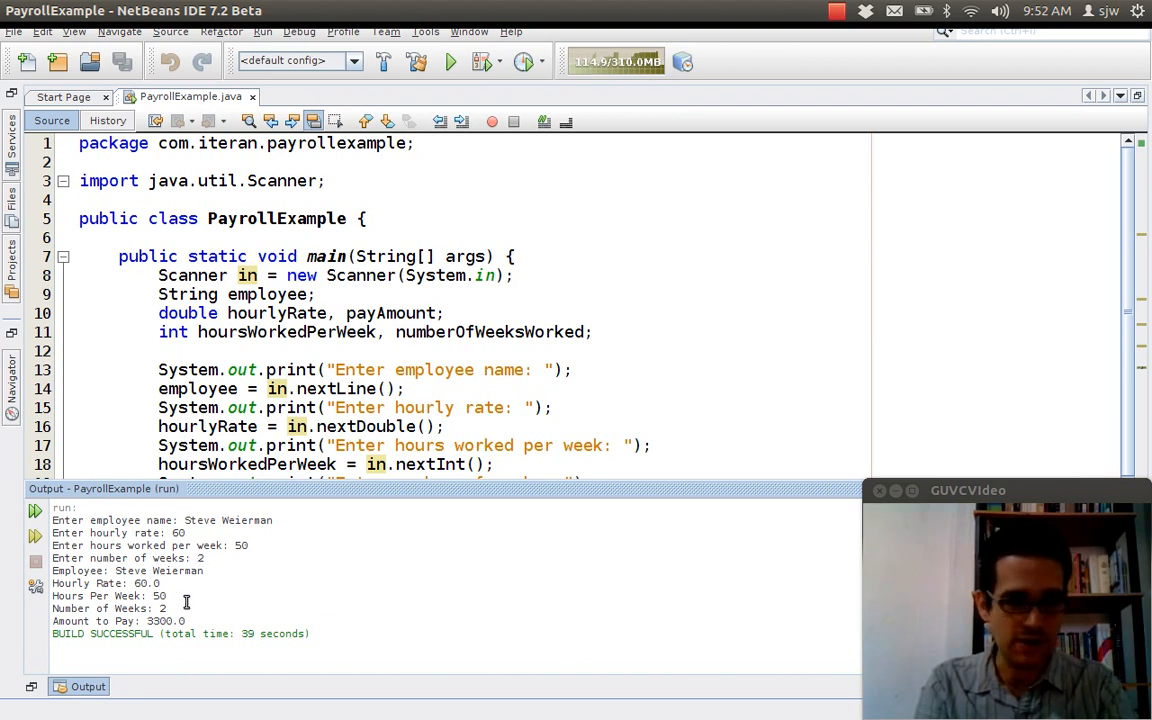
{"action": "mouse_move", "coordinate": [242, 624]}
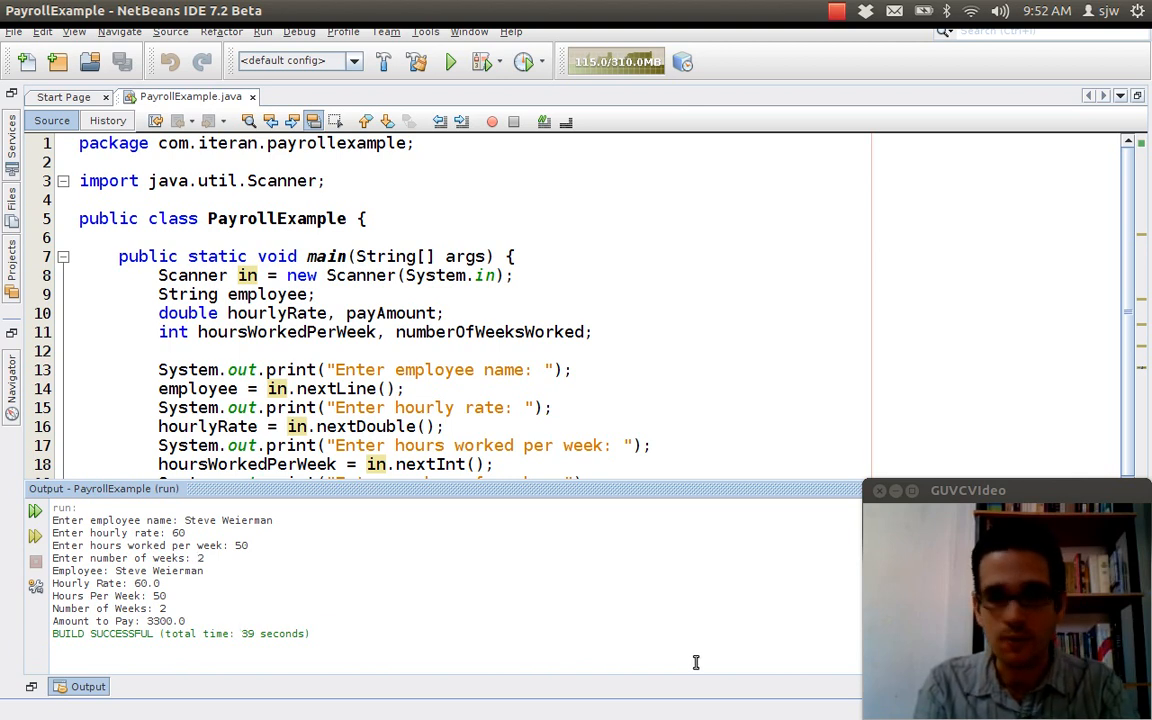
{"action": "mouse_move", "coordinate": [748, 620]}
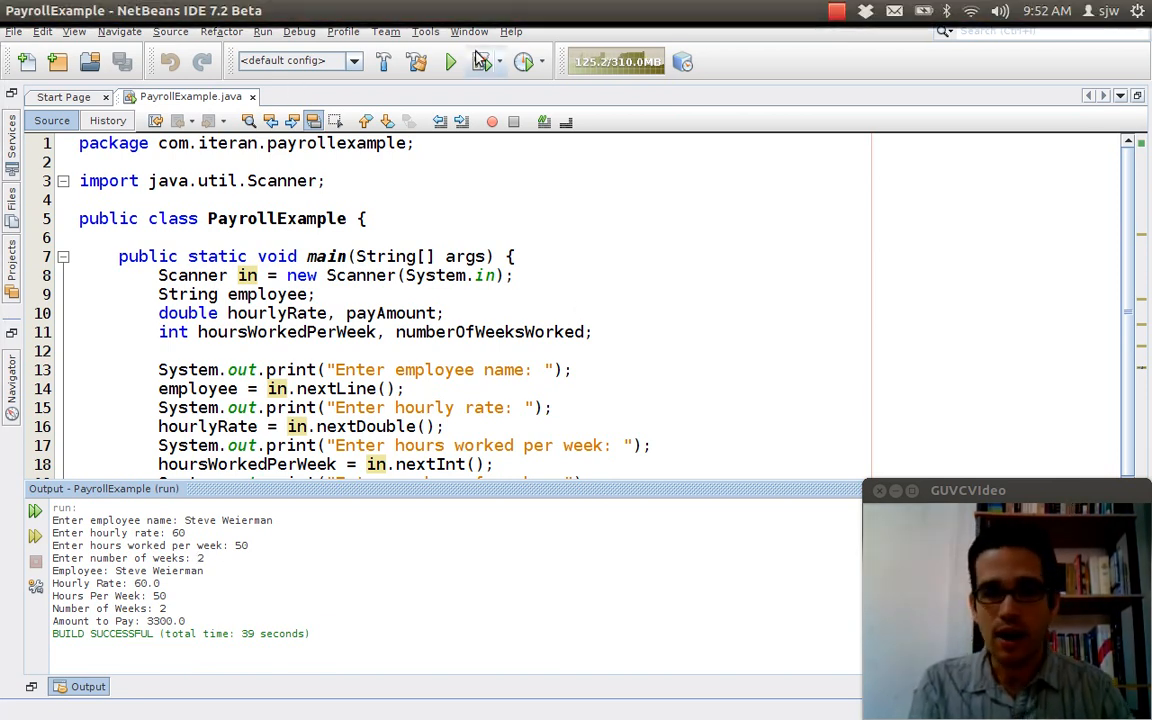
Step: Run the program again with name Joe Student and 'ten dollar' at the hourly rate prompt
{"action": "left_click", "coordinate": [450, 62]}
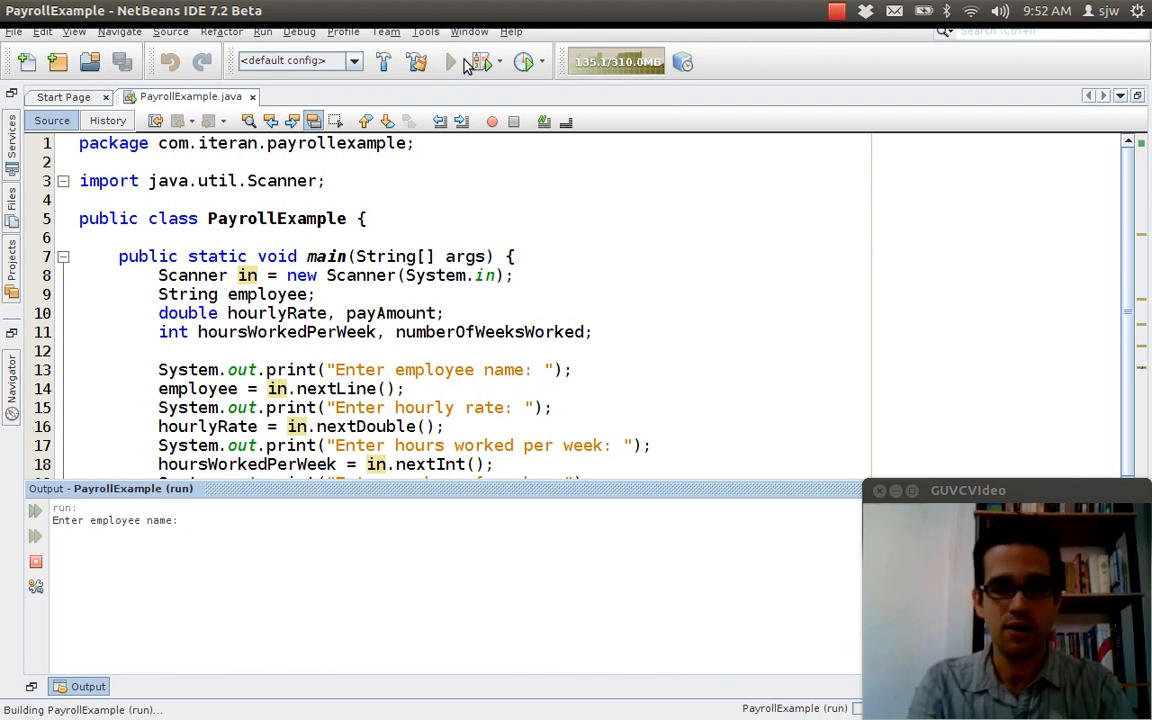
{"action": "type", "text": "Joe Studen"}
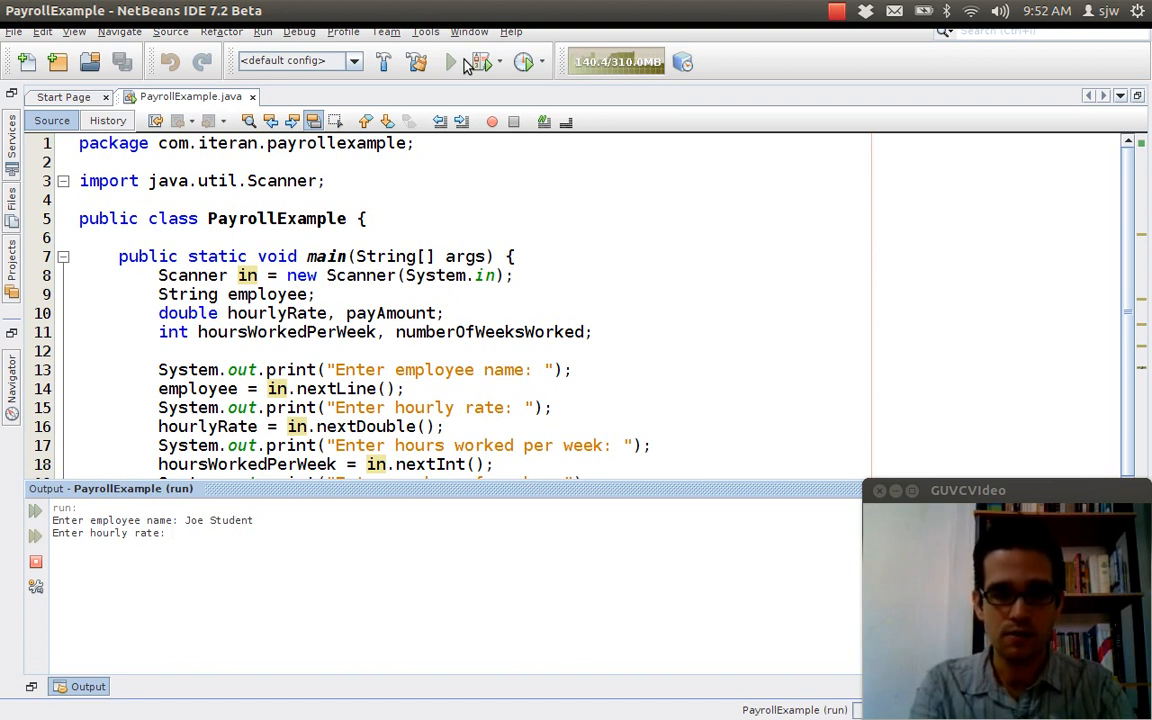
{"action": "type", "text": "ten dollar"}
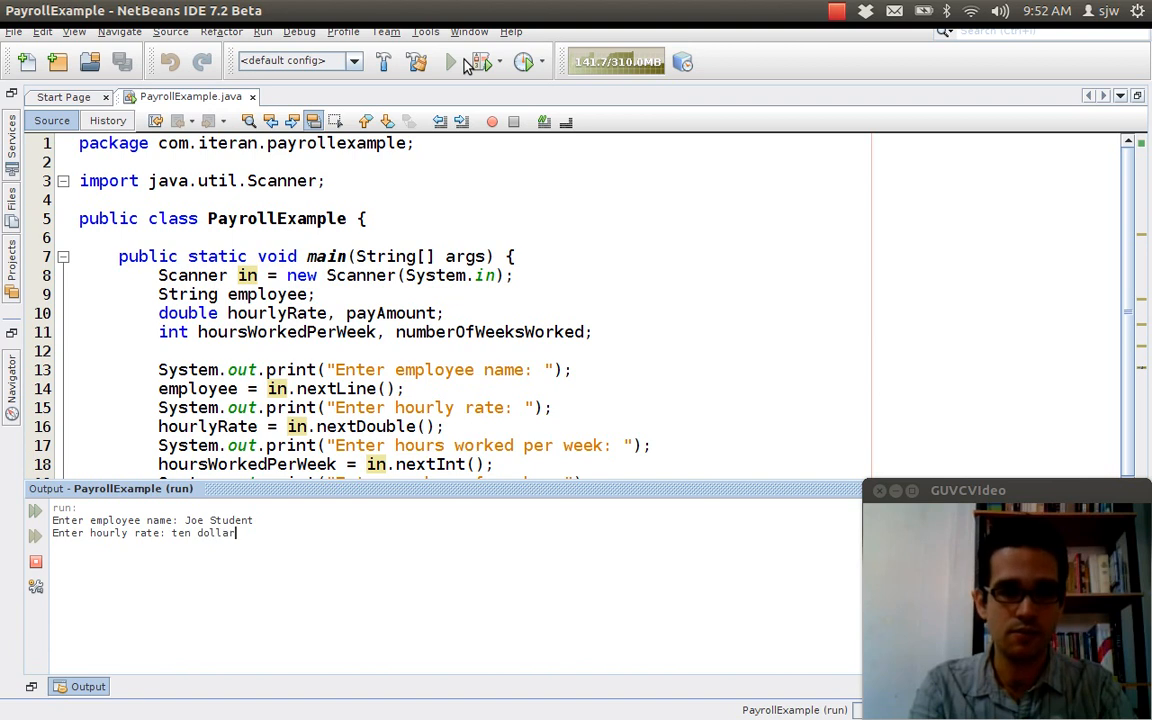